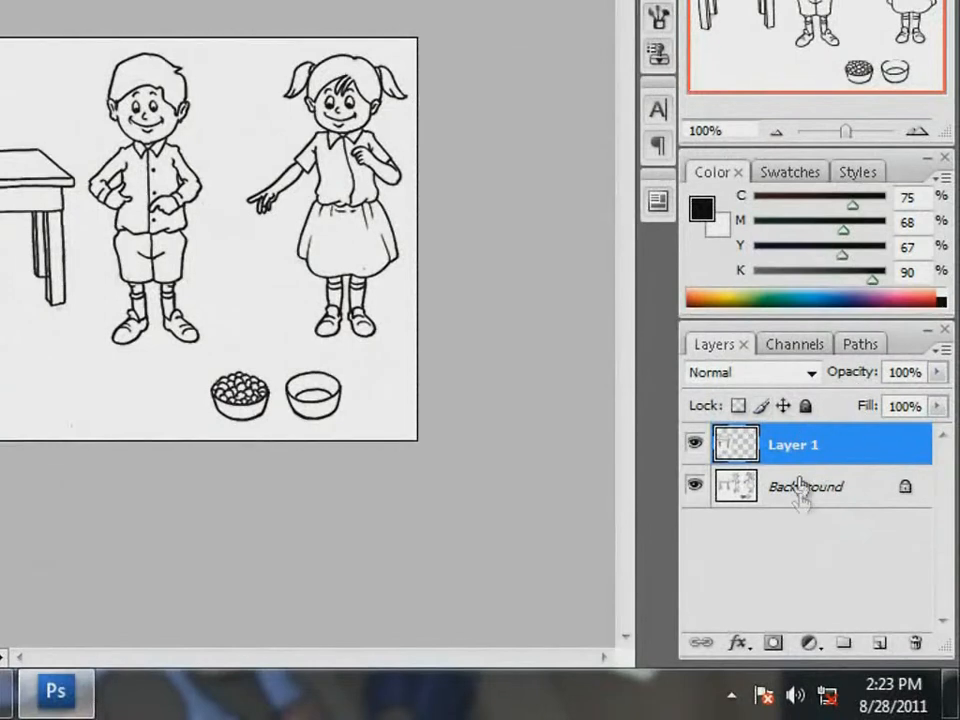
Name the copied layers Table, Boy and Girl
double_click(792, 444)
type("Table")
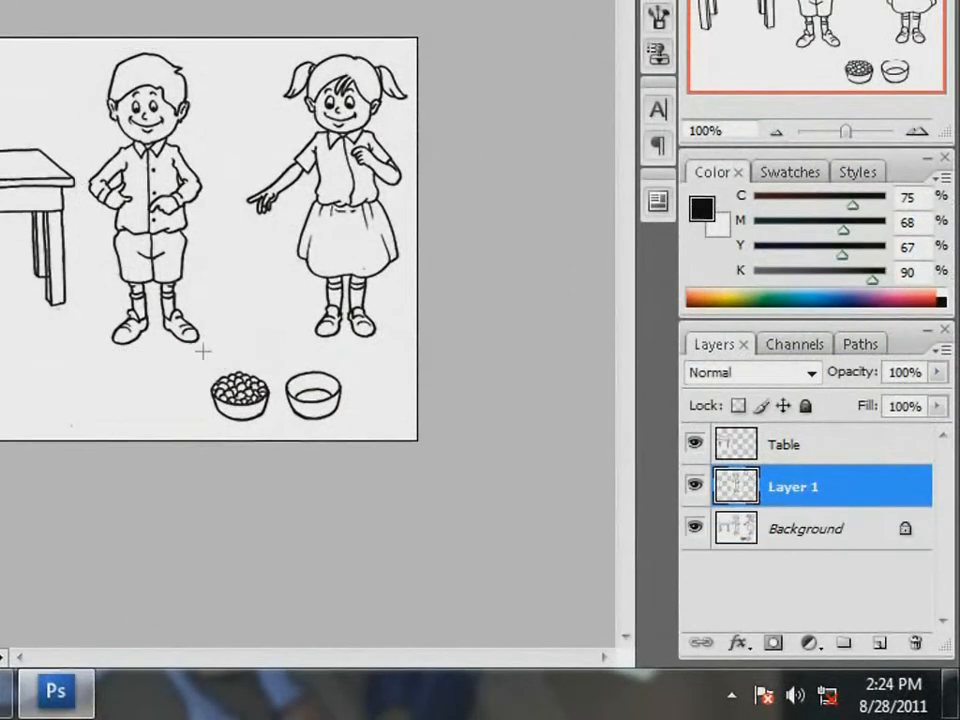
double_click(792, 486)
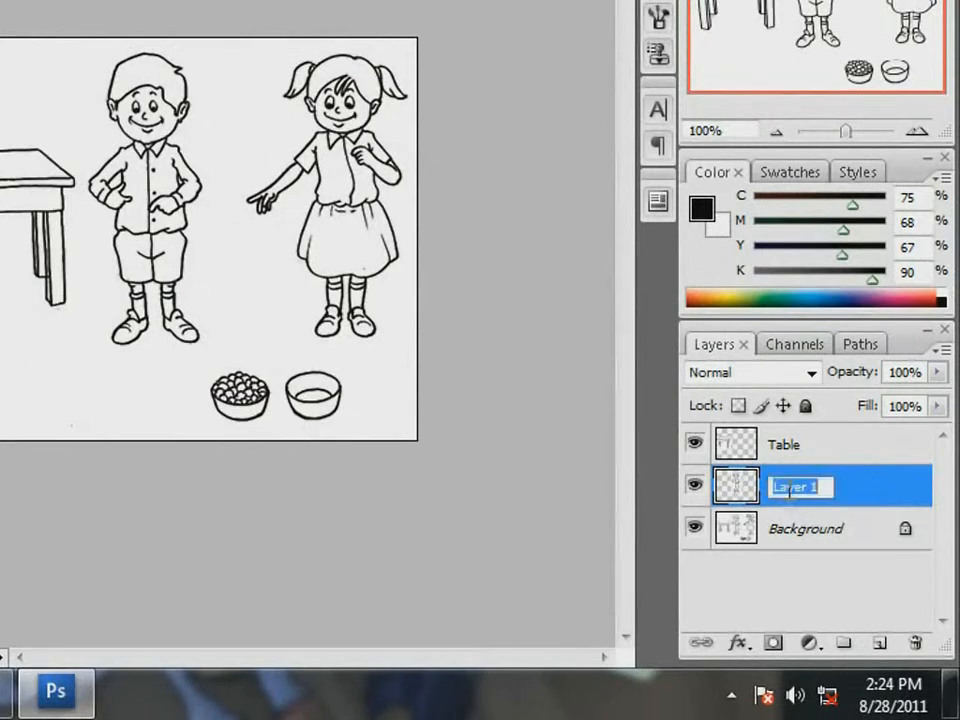
type("Boy")
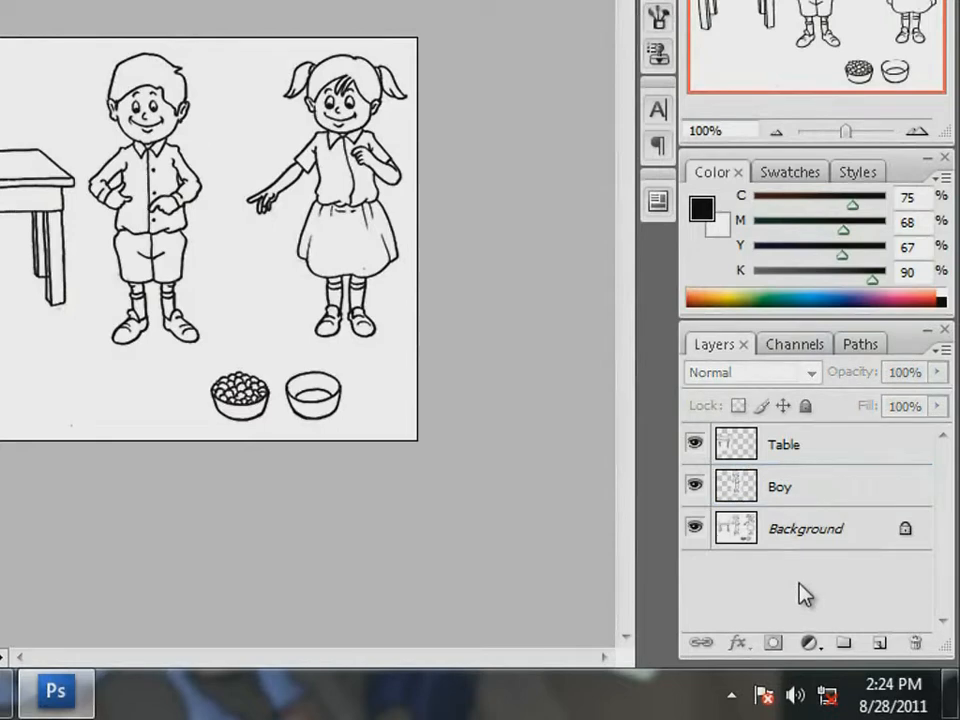
mouse_move(806, 544)
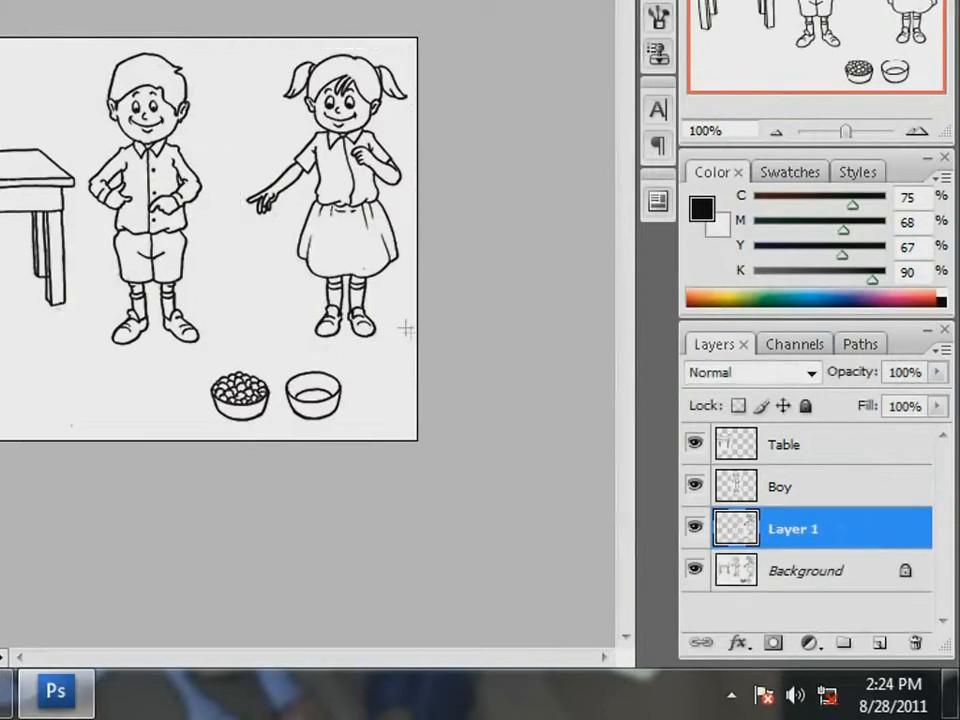
double_click(792, 528)
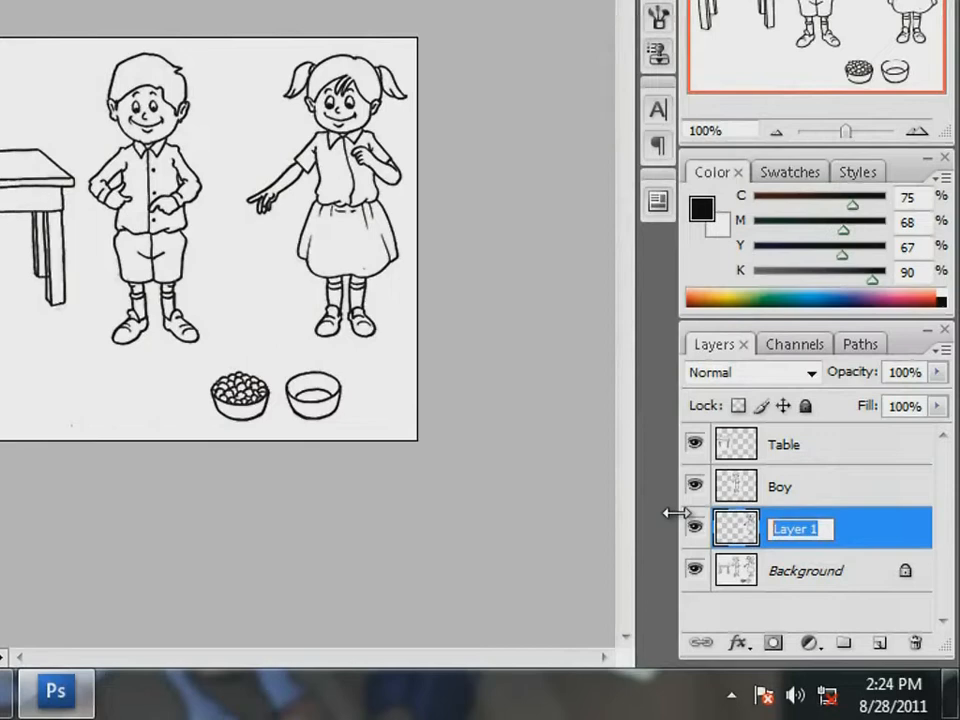
type("Girl")
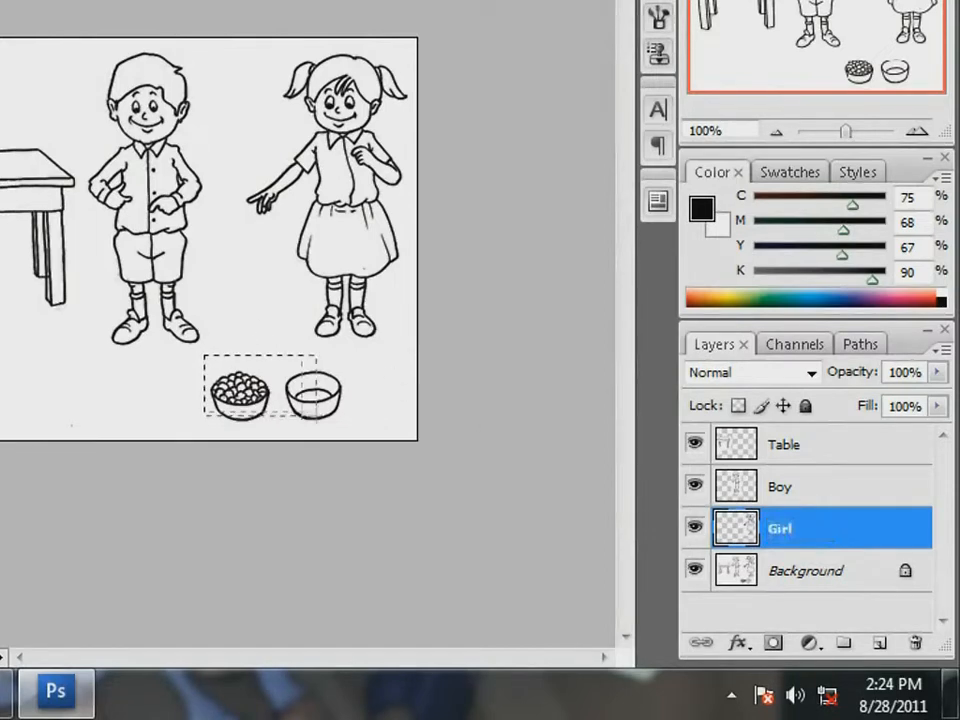
Copy the bowls from Background onto their own layer and name it Pot
left_click(804, 570)
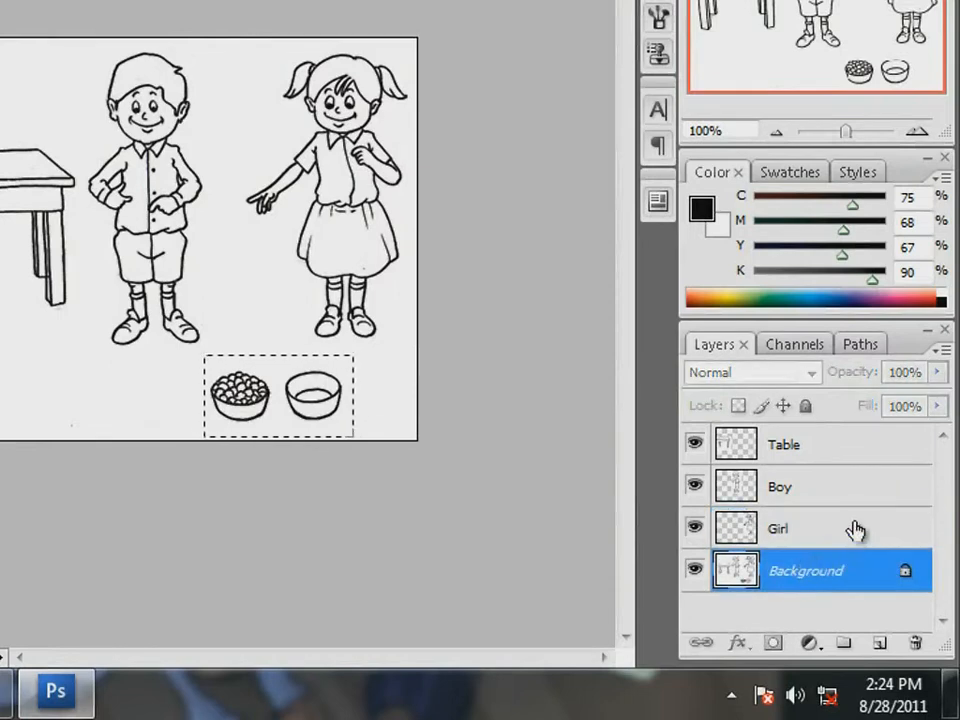
left_click(842, 644)
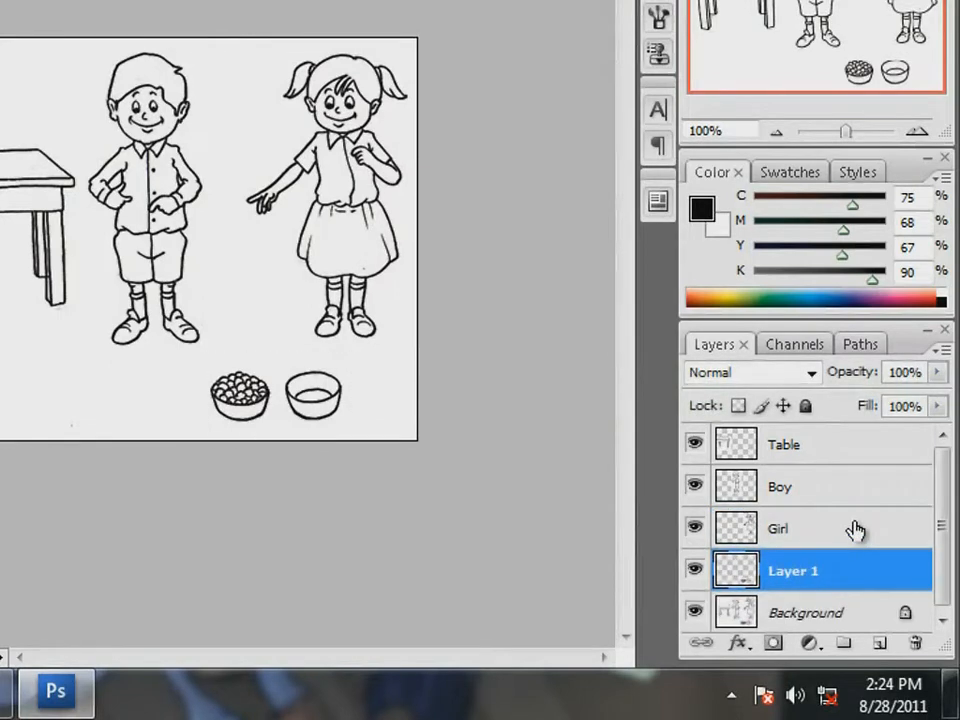
double_click(792, 570)
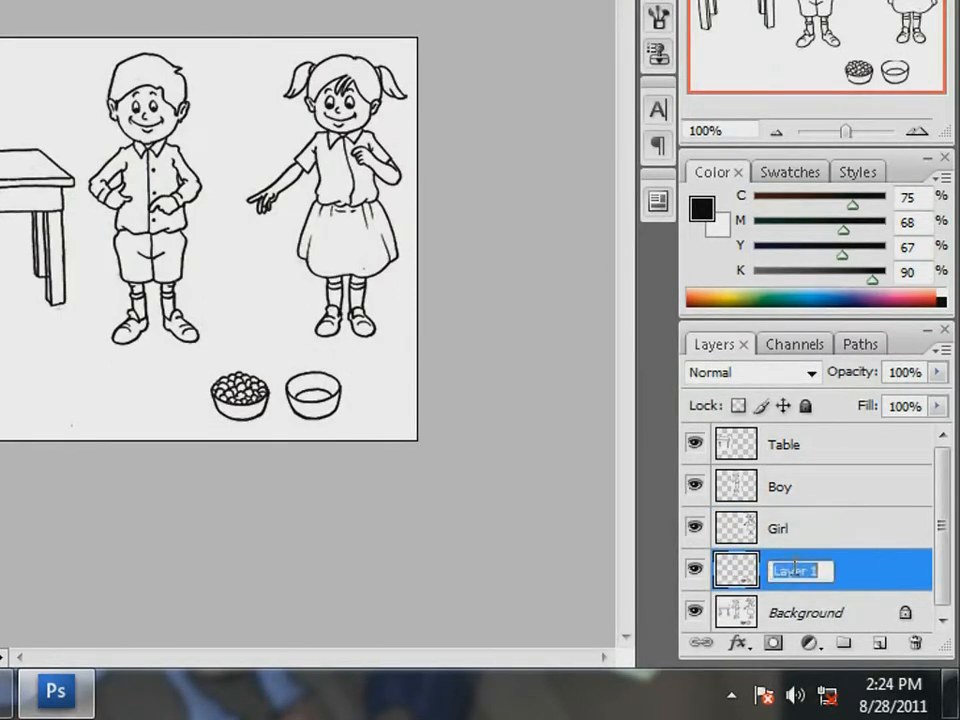
type("Pot")
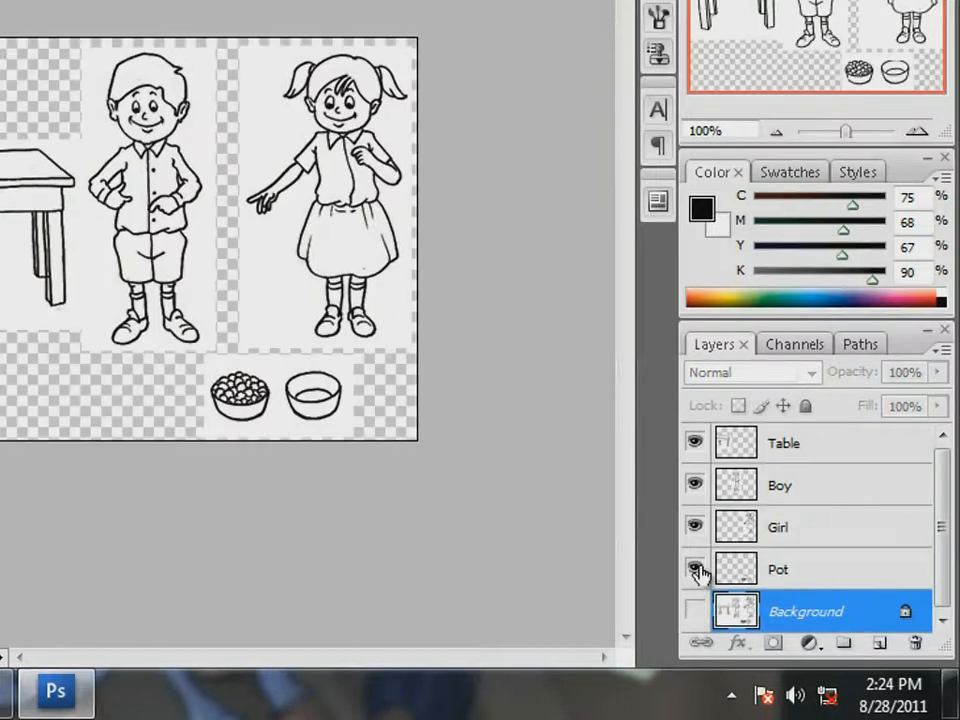
Hide the white Background so the table shows alone, then view the boy on his own
left_click(696, 568)
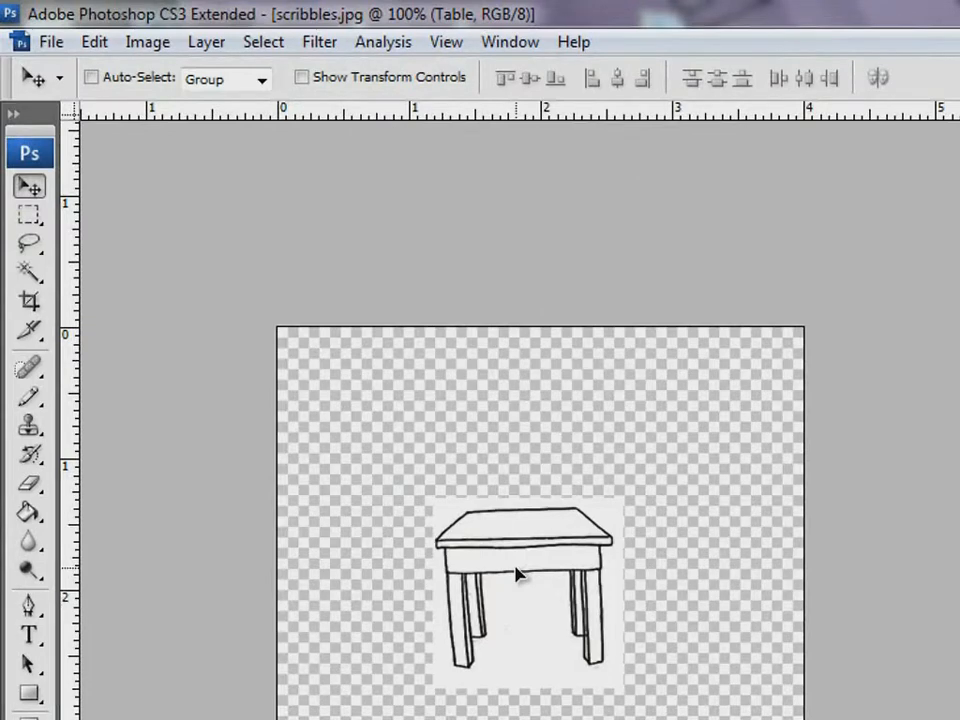
left_click(30, 272)
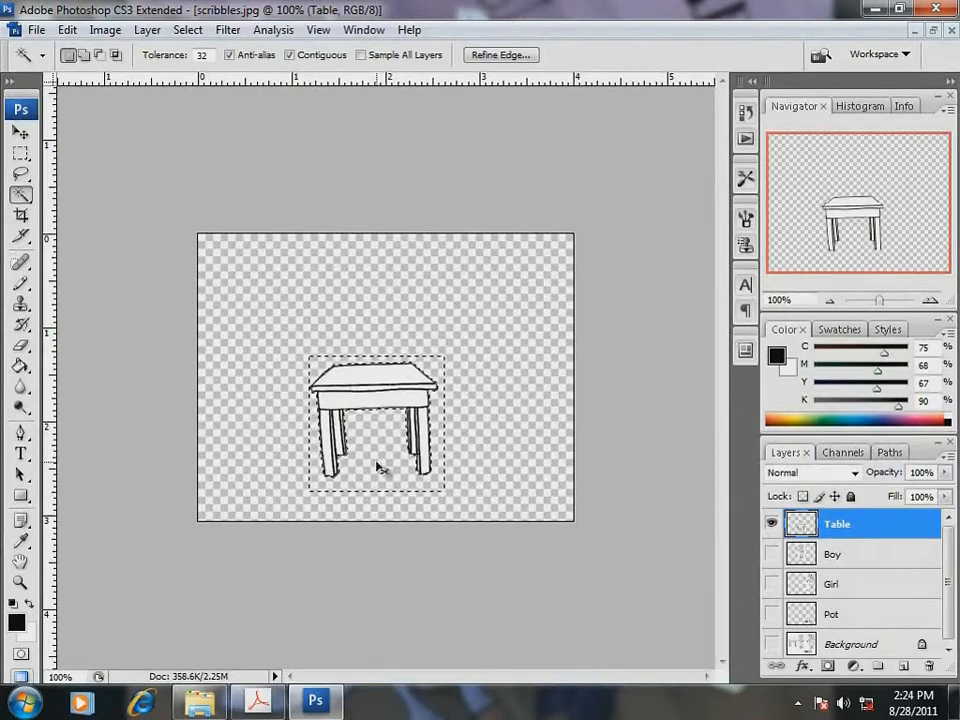
left_click(770, 554)
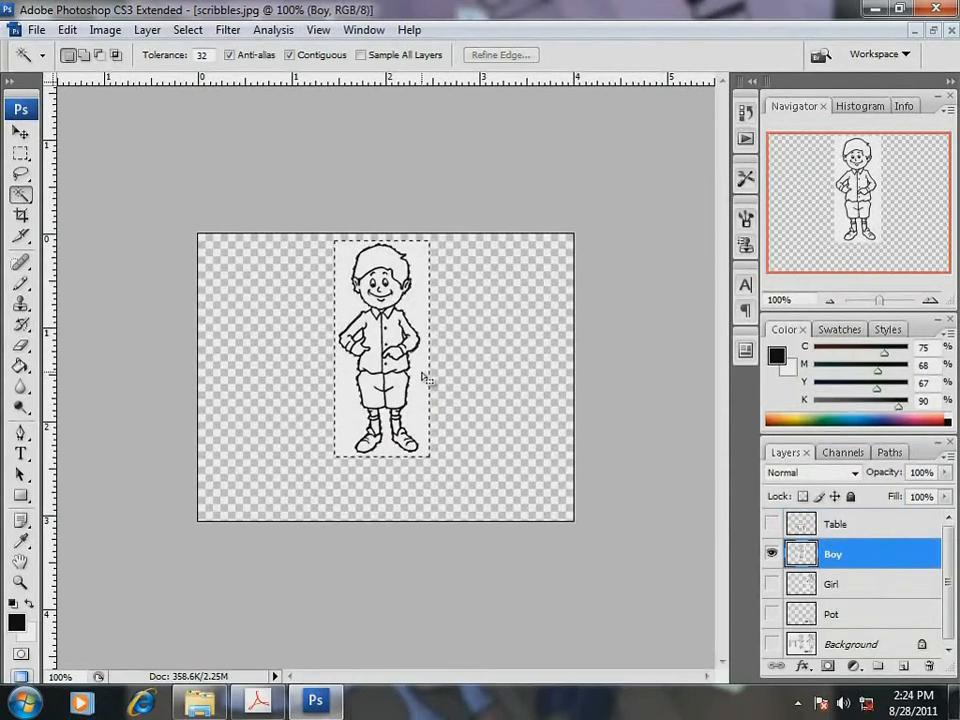
Try visibility combinations of Boy, Pot and Table, ending with the boy standing behind the table
left_click(832, 584)
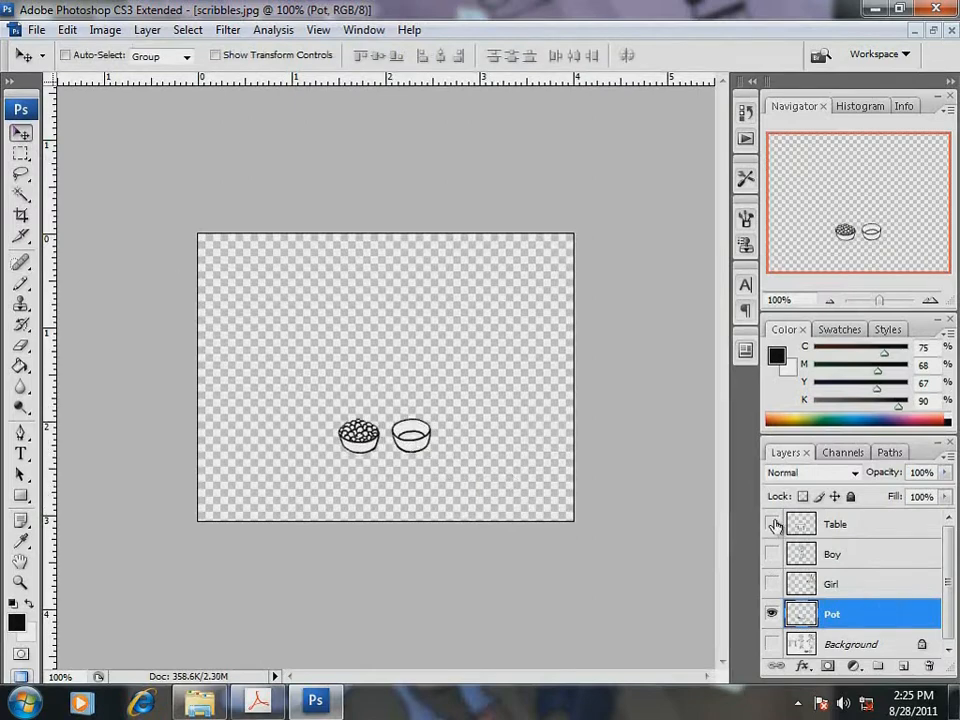
left_click(832, 554)
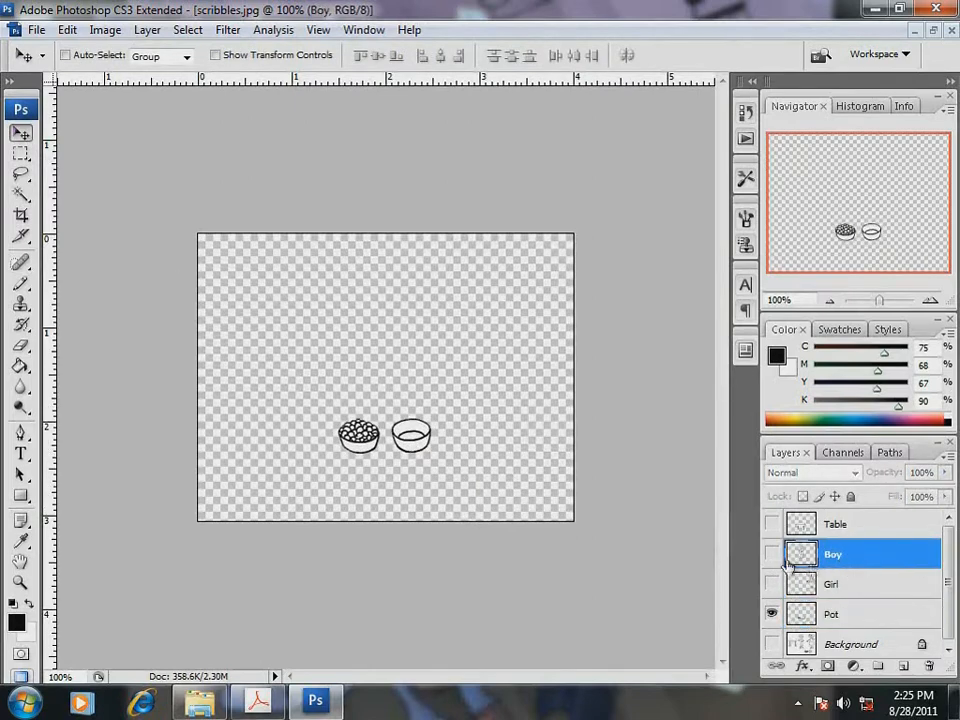
left_click(772, 552)
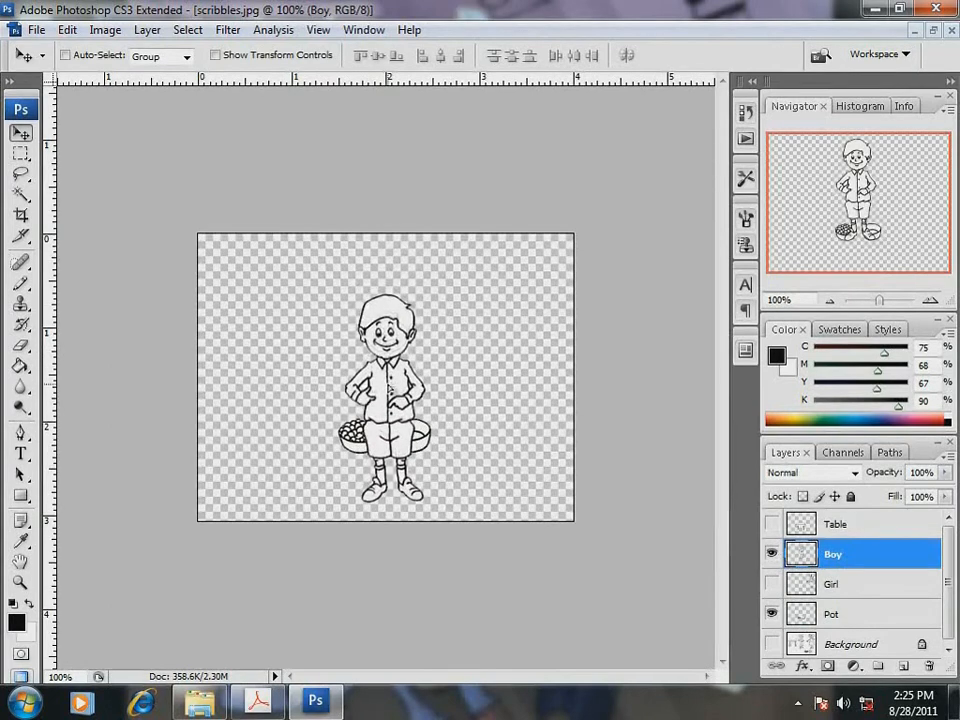
left_click(832, 612)
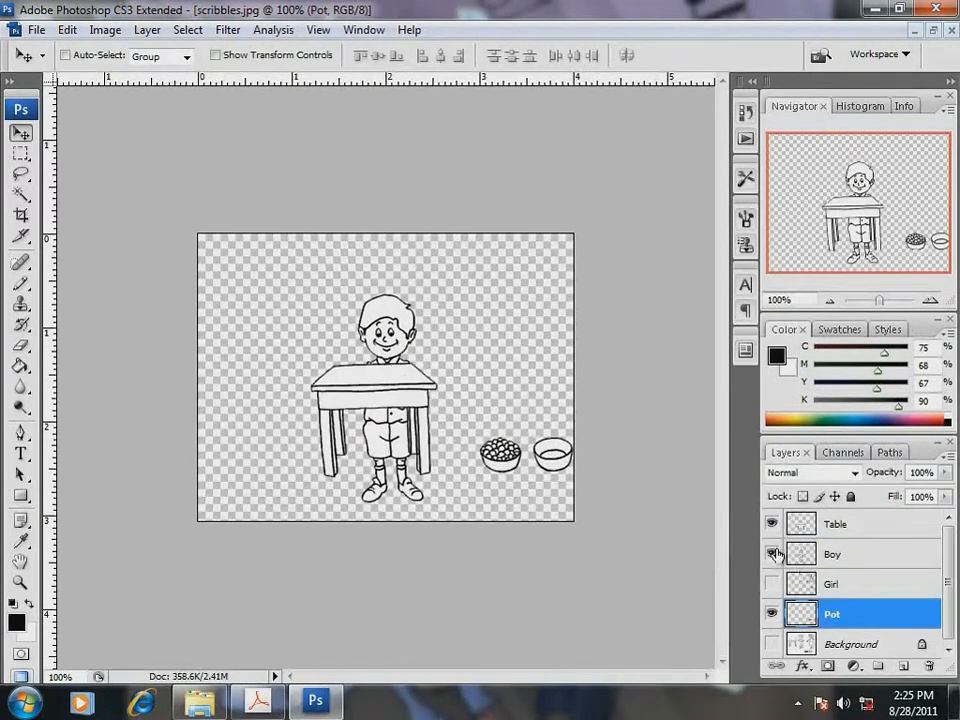
left_click(772, 554)
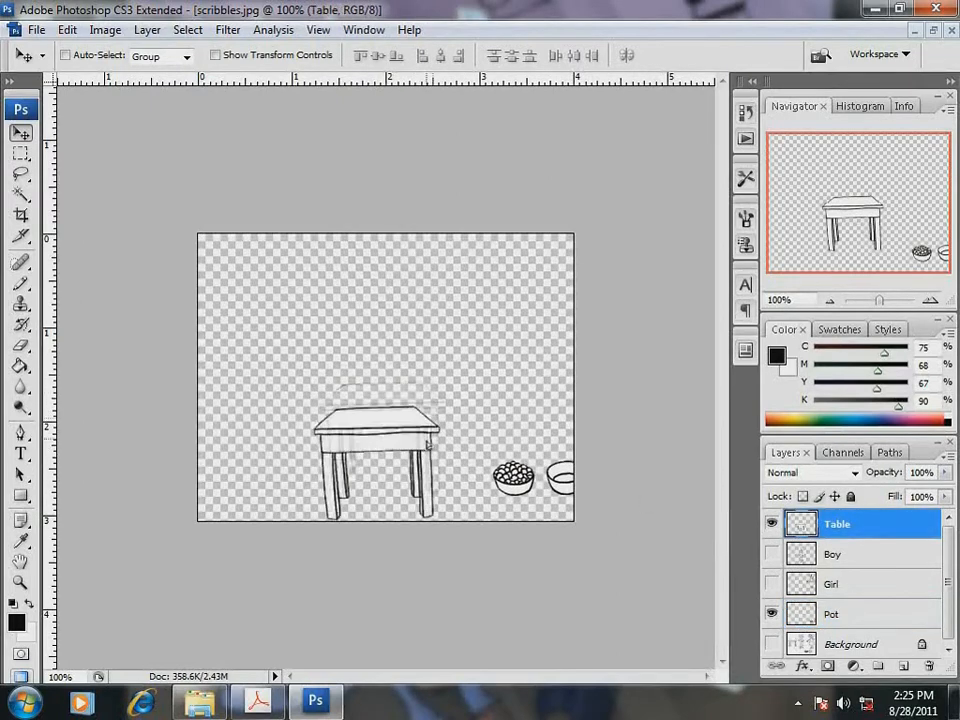
left_click(850, 554)
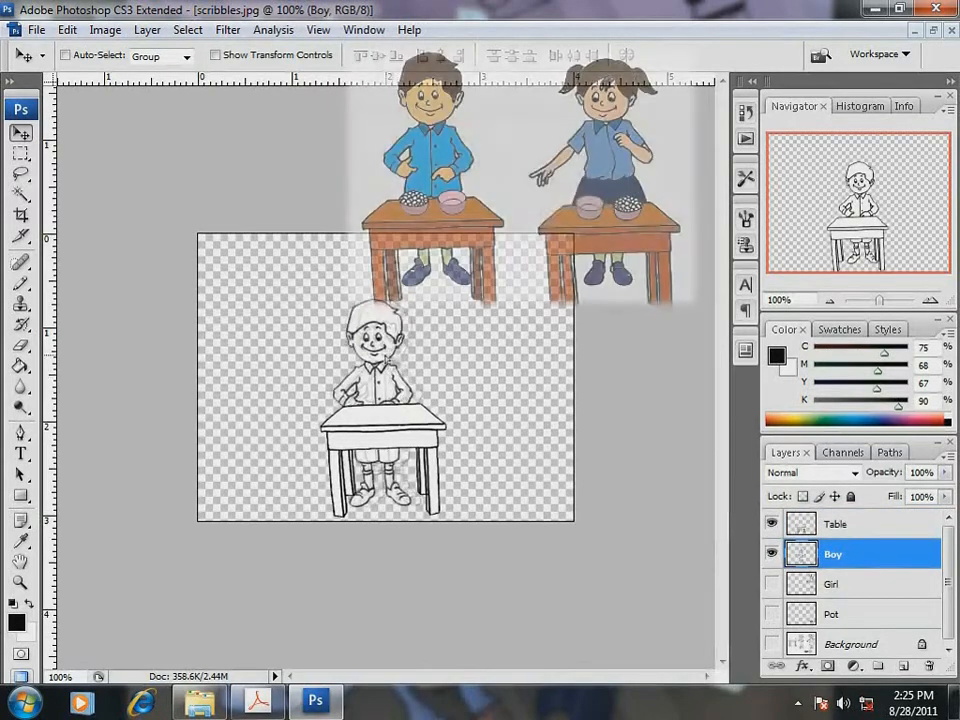
Duplicate the Table layer as Table copy
left_click(836, 612)
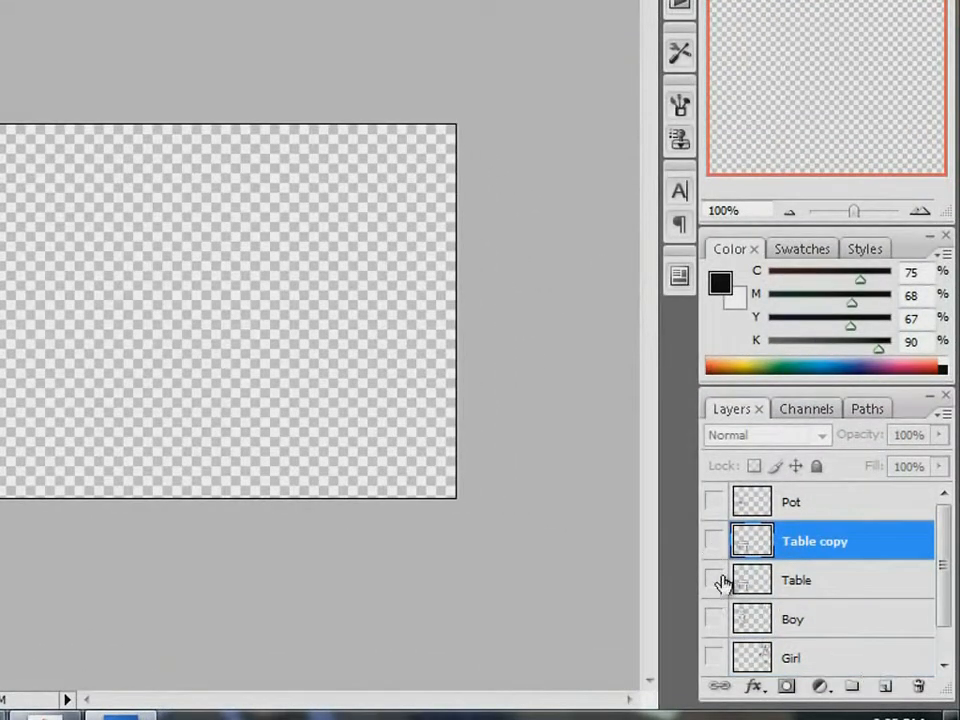
Show Table copy, Girl and the copied bowls, then move the bowls onto the girl's table
left_click(714, 540)
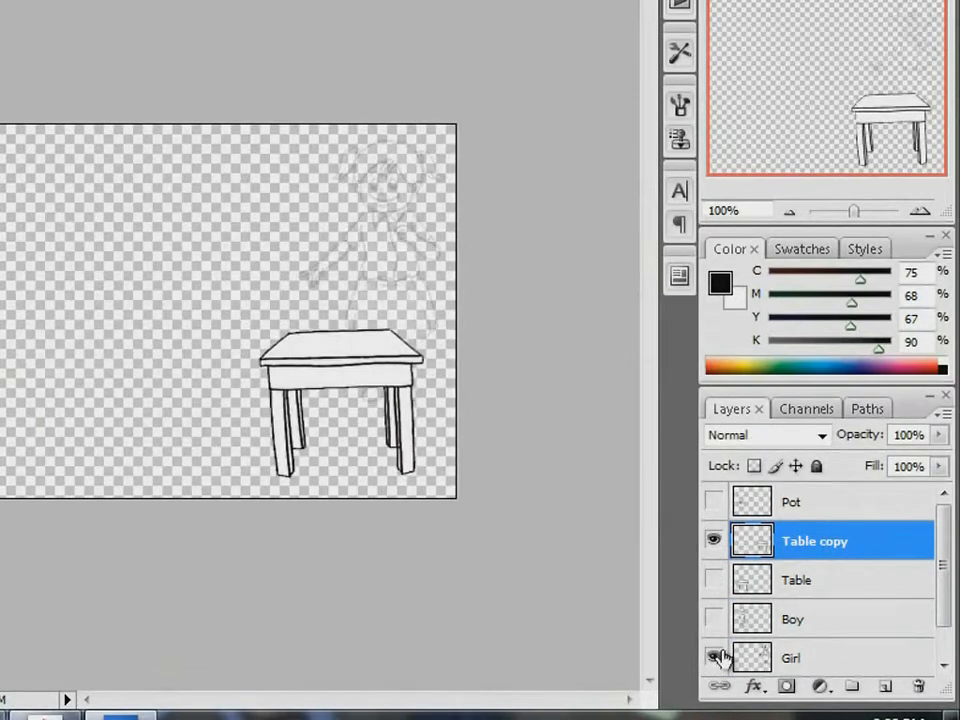
left_click(714, 656)
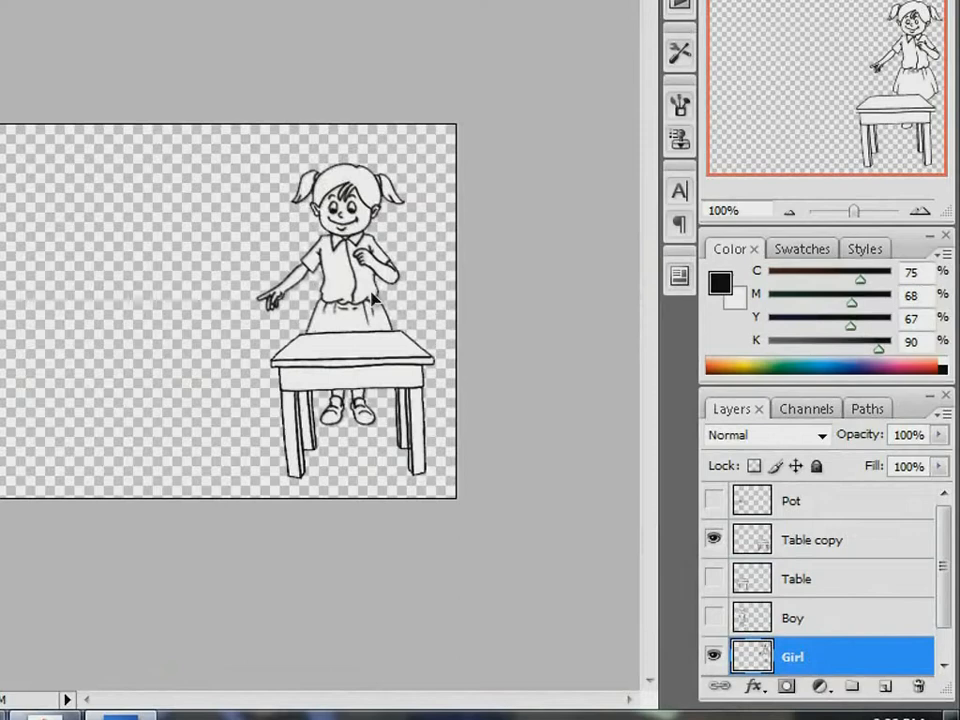
left_click(714, 500)
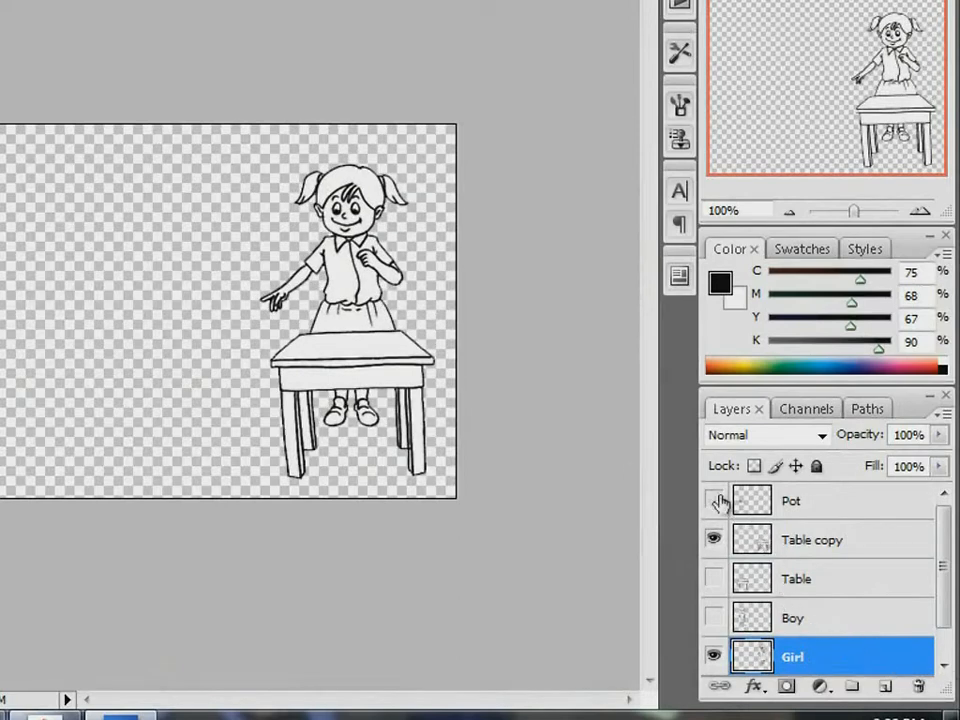
left_click(714, 500)
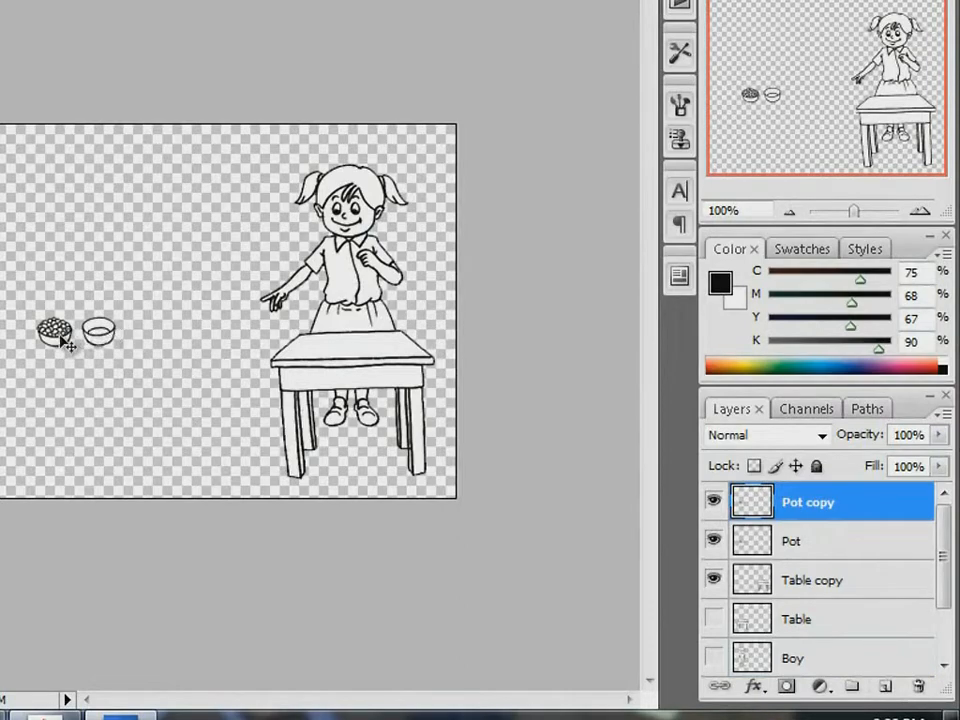
left_click_drag(56, 330, 330, 330)
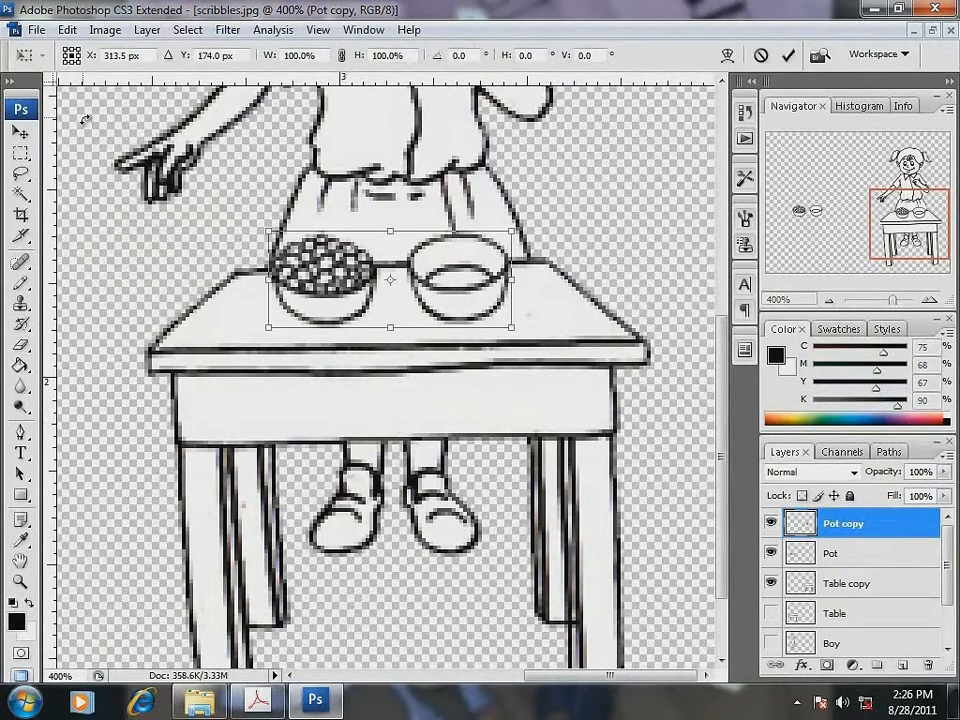
Flip the copied bowls horizontally via Edit > Transform and commit the transform
left_click(66, 30)
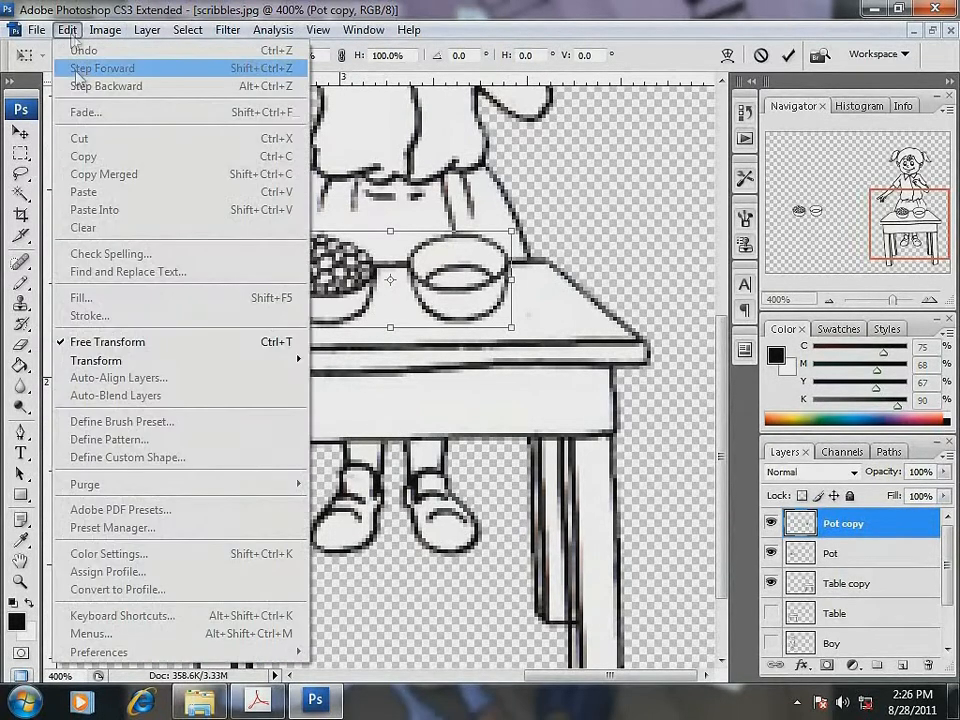
mouse_move(96, 360)
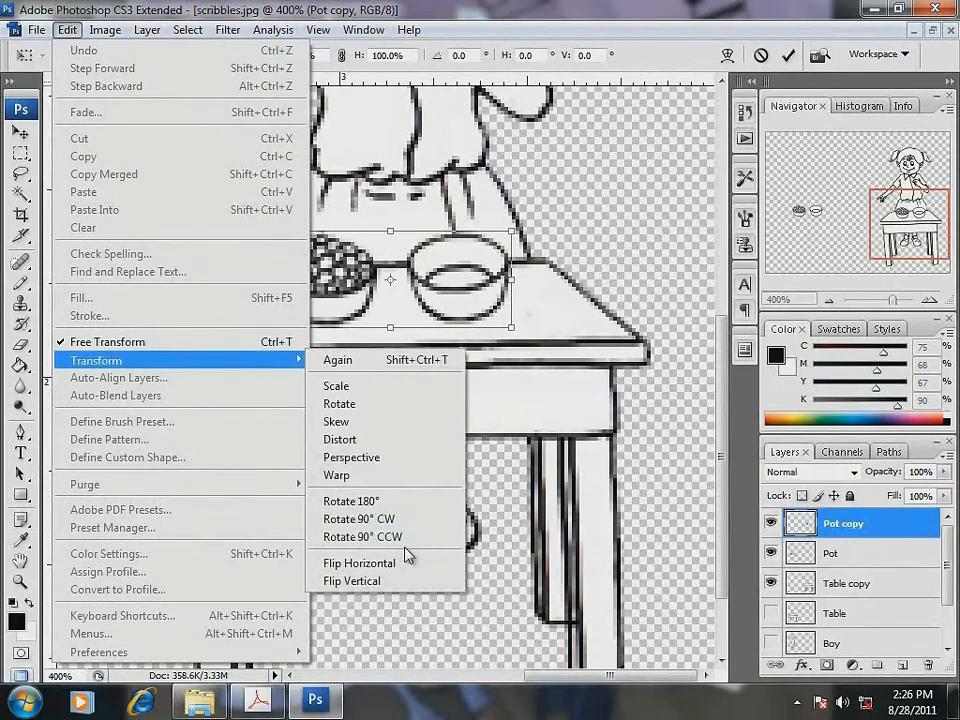
left_click(360, 564)
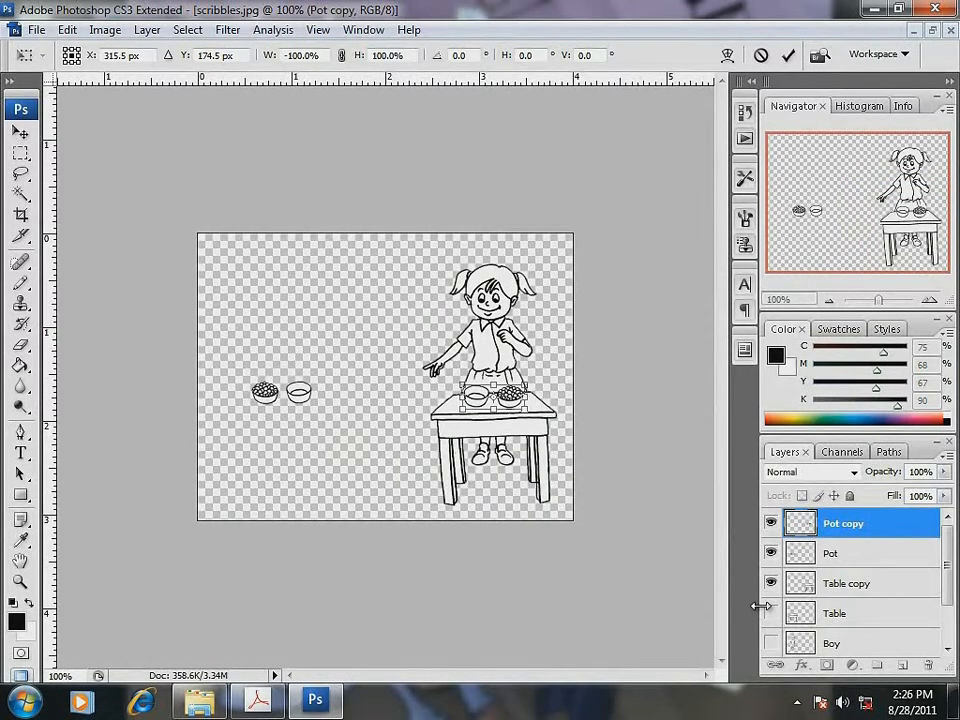
left_click(770, 644)
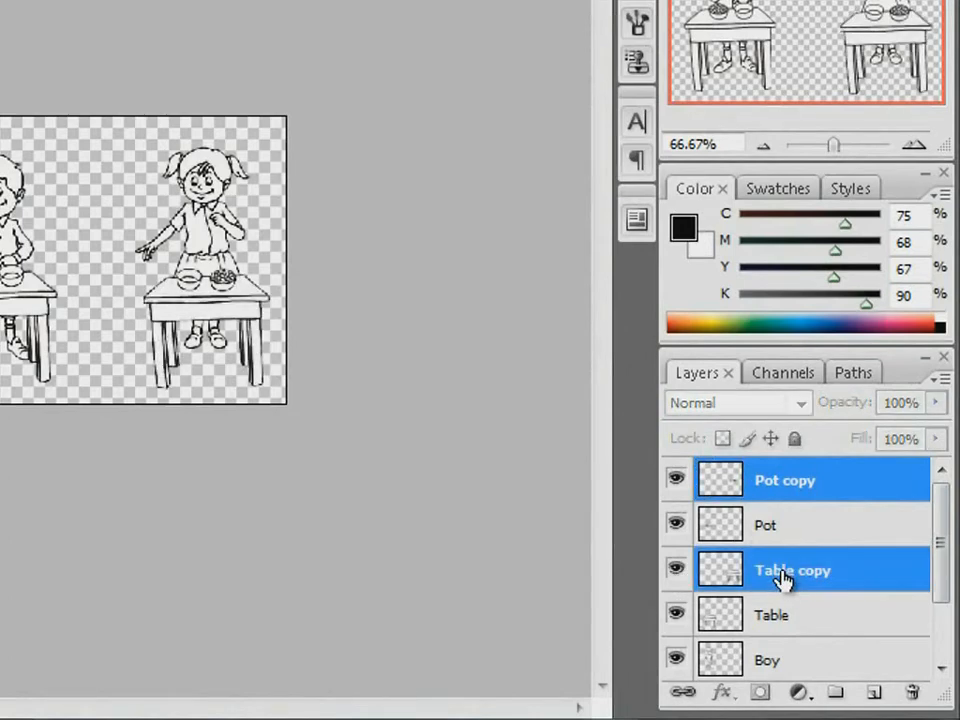
Group the girl's layers into a new group named Girls Soc
scroll("down", 3)
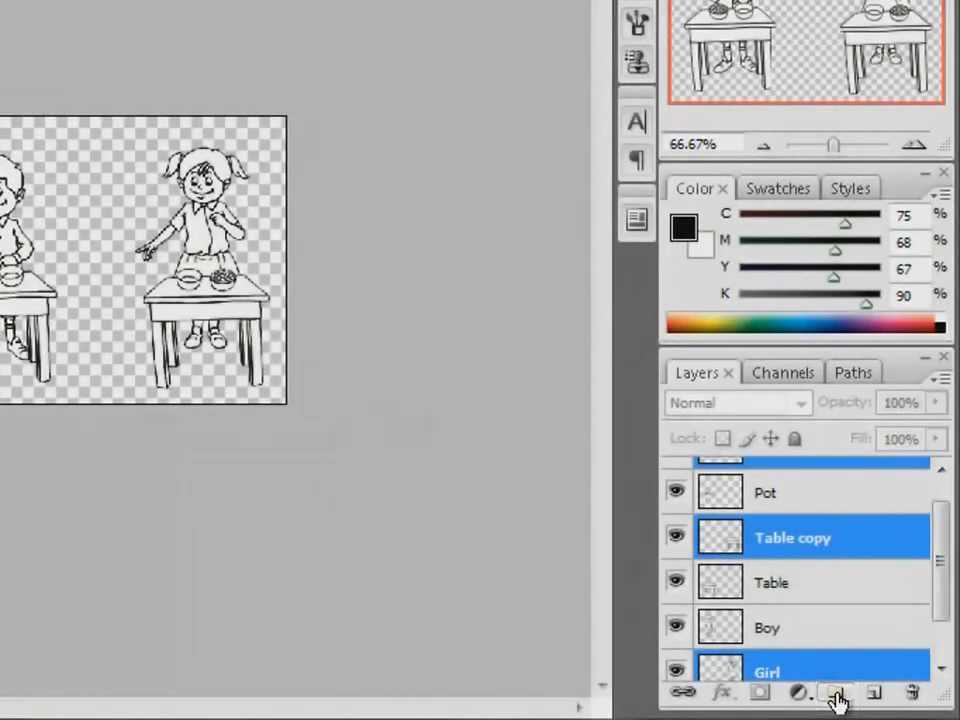
left_click(836, 692)
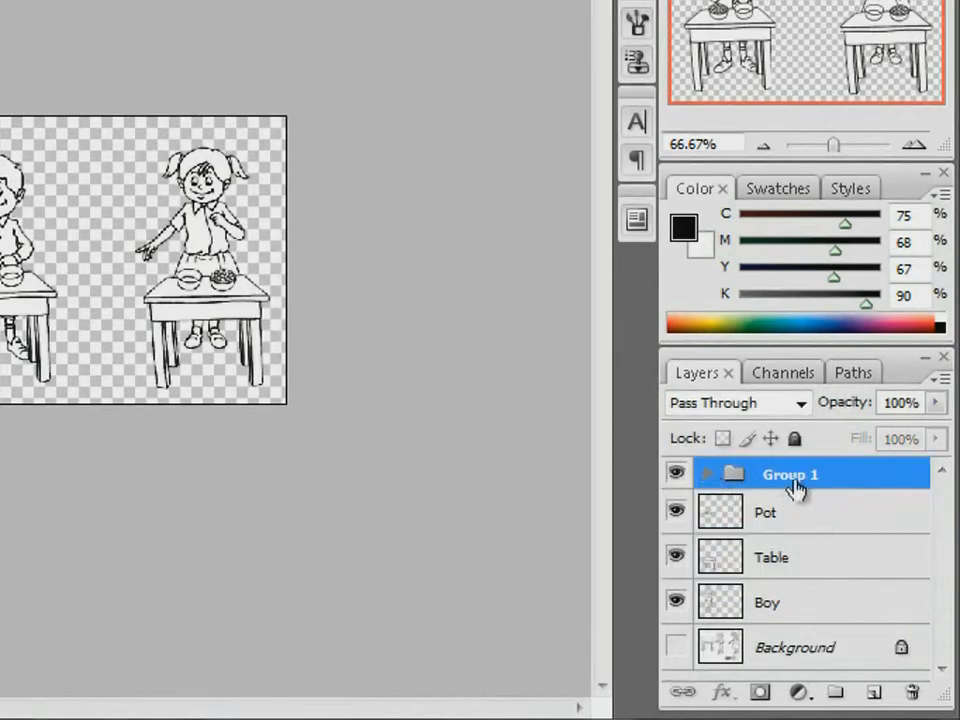
double_click(790, 474)
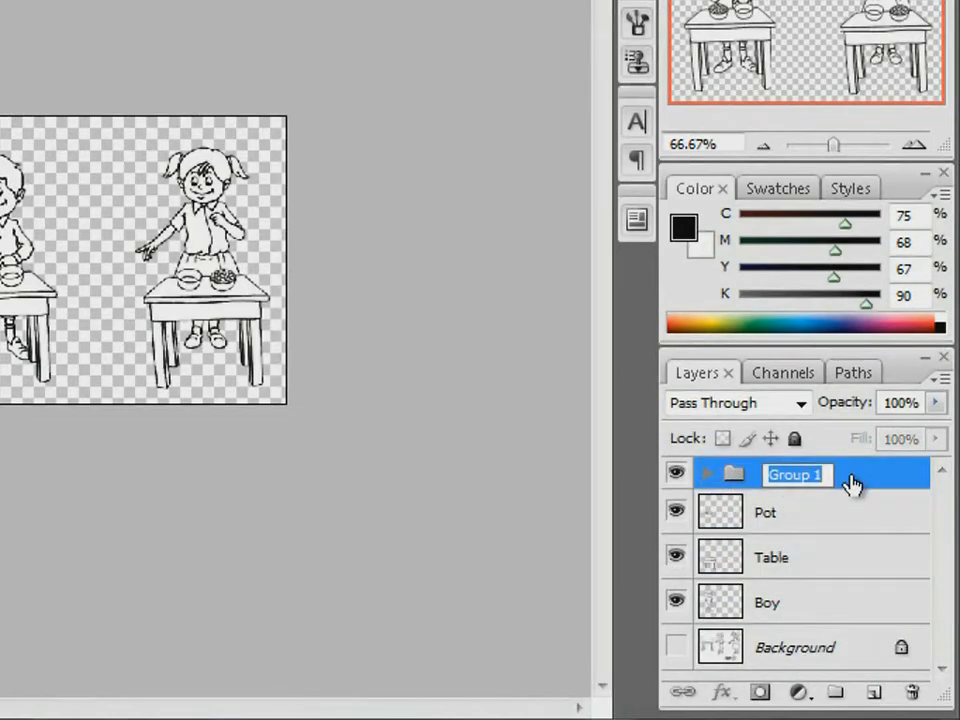
type("Girls")
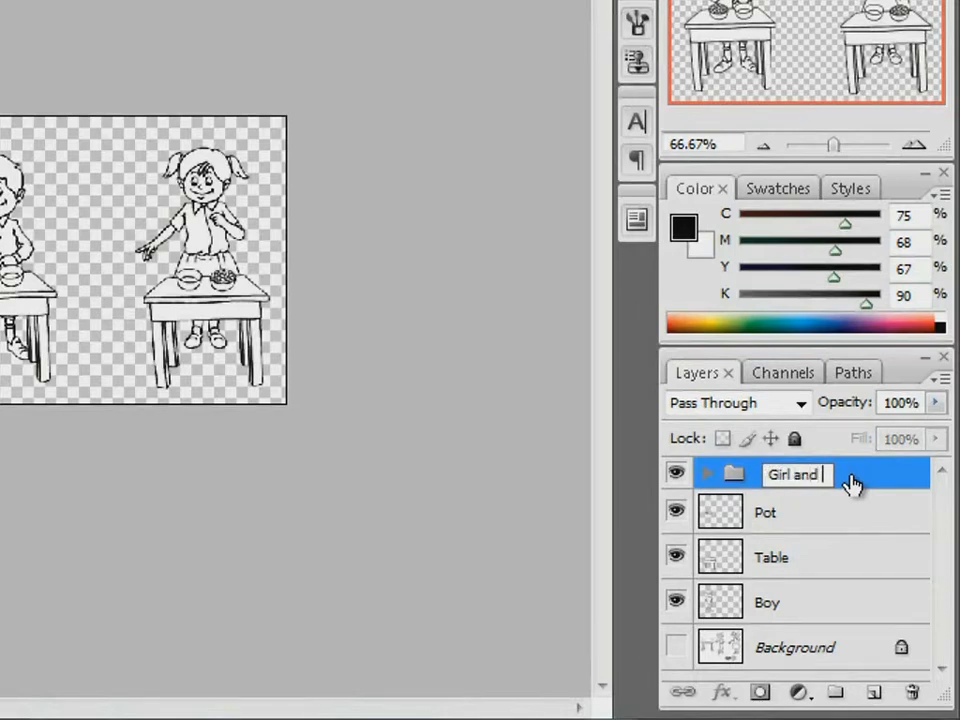
type("Soc")
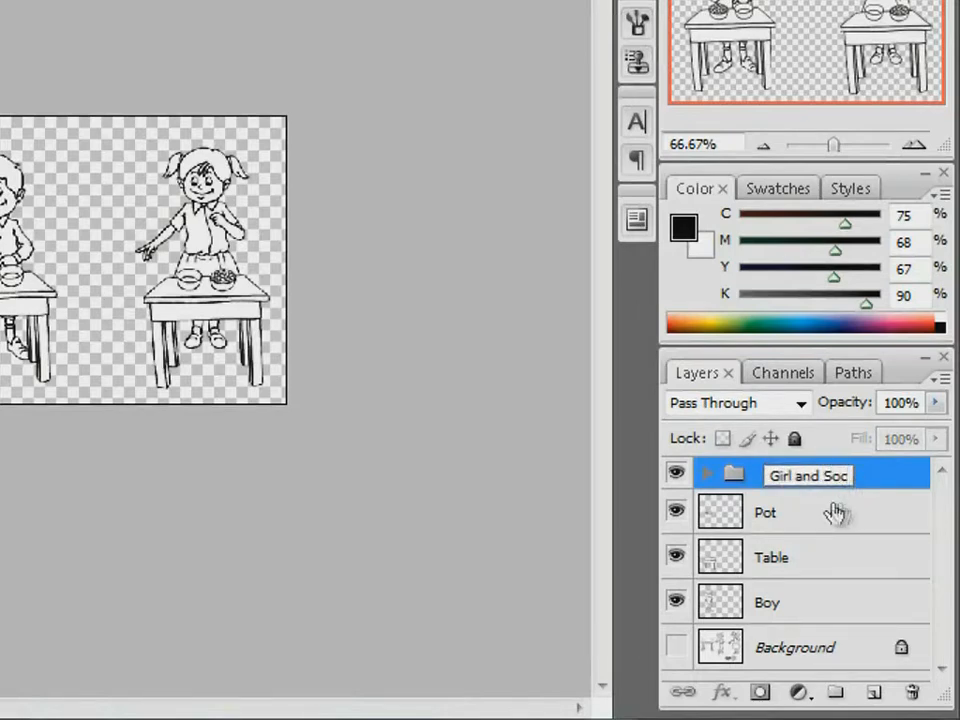
left_click(766, 512)
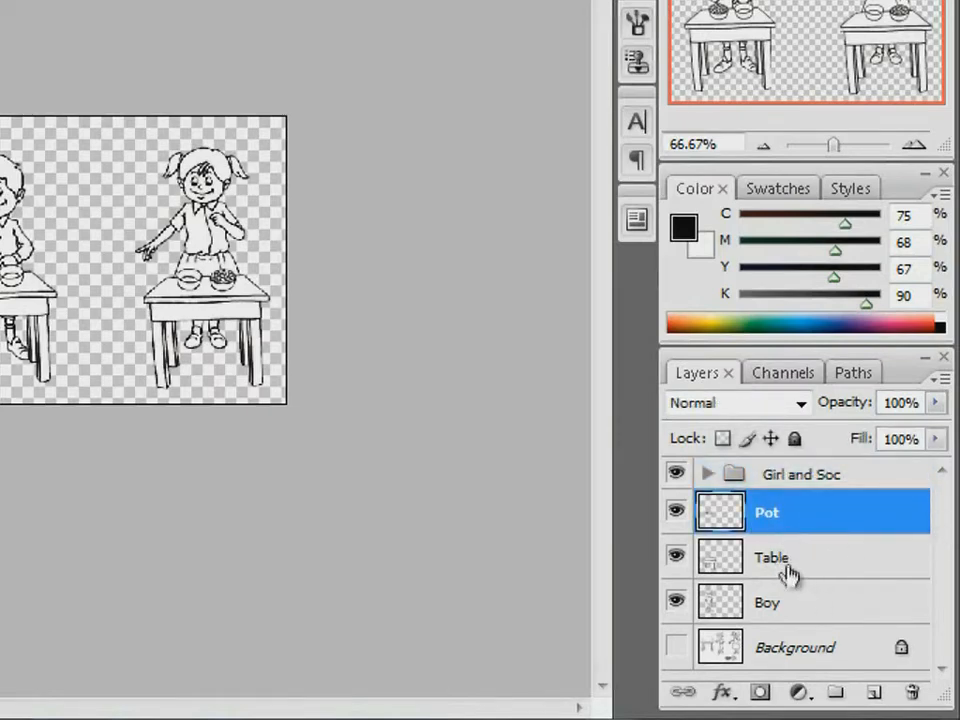
Group the boy, table and bowls layers and name the group Boy and Table
left_click(772, 556)
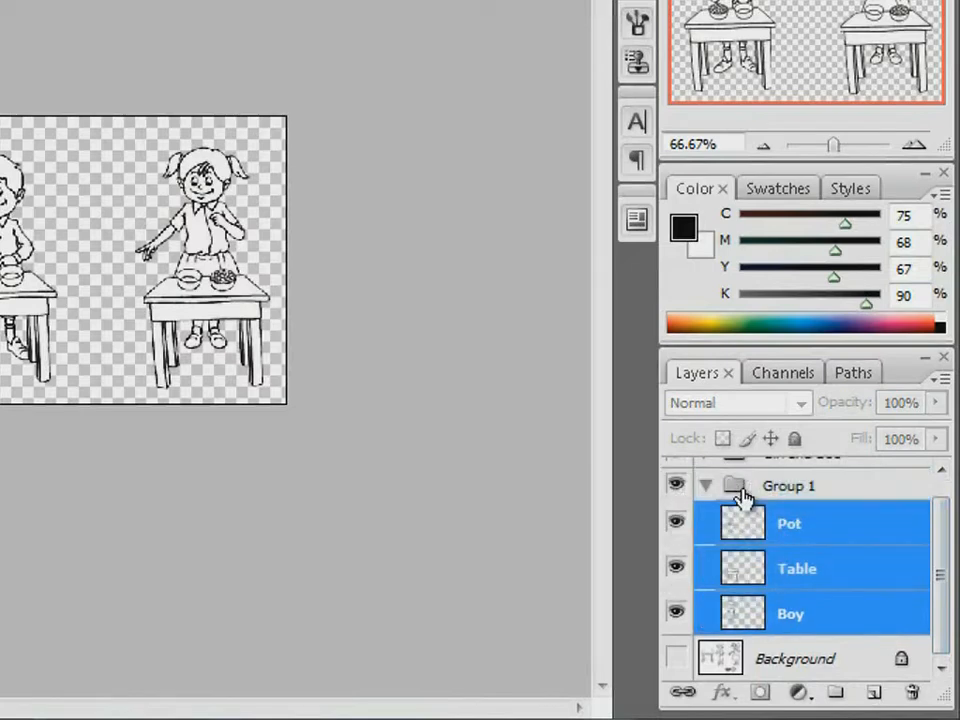
double_click(788, 486)
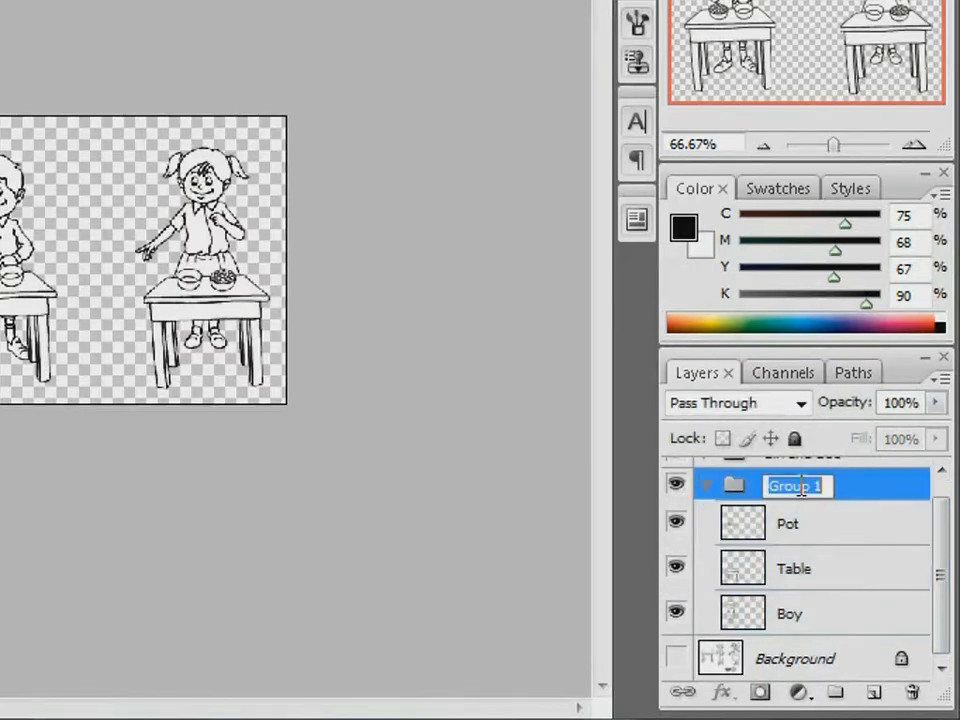
type("Bo")
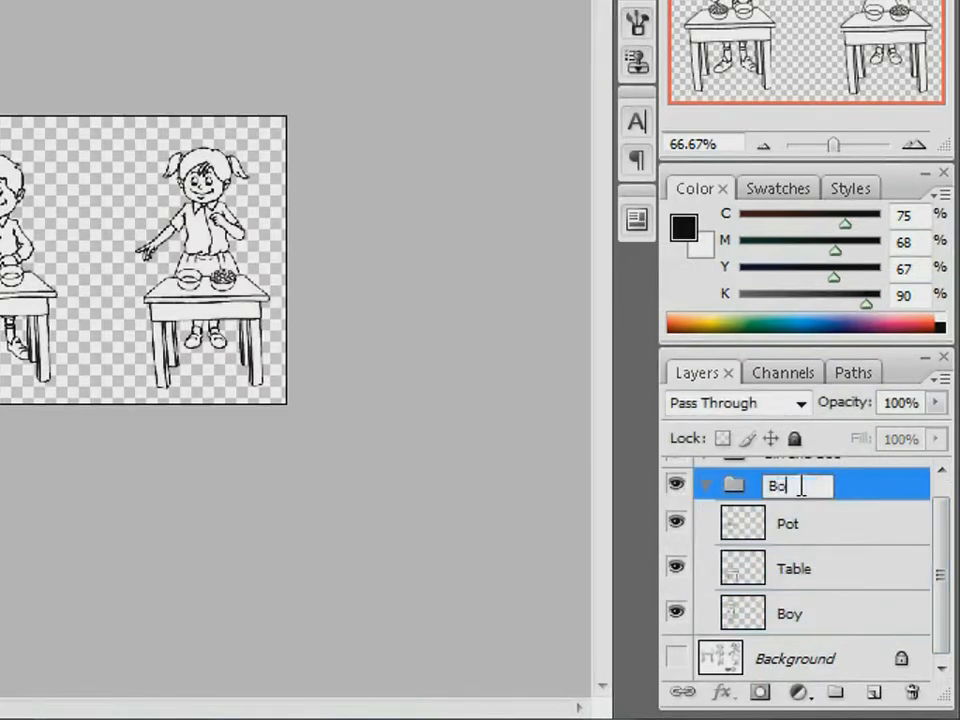
type("Boy and Table")
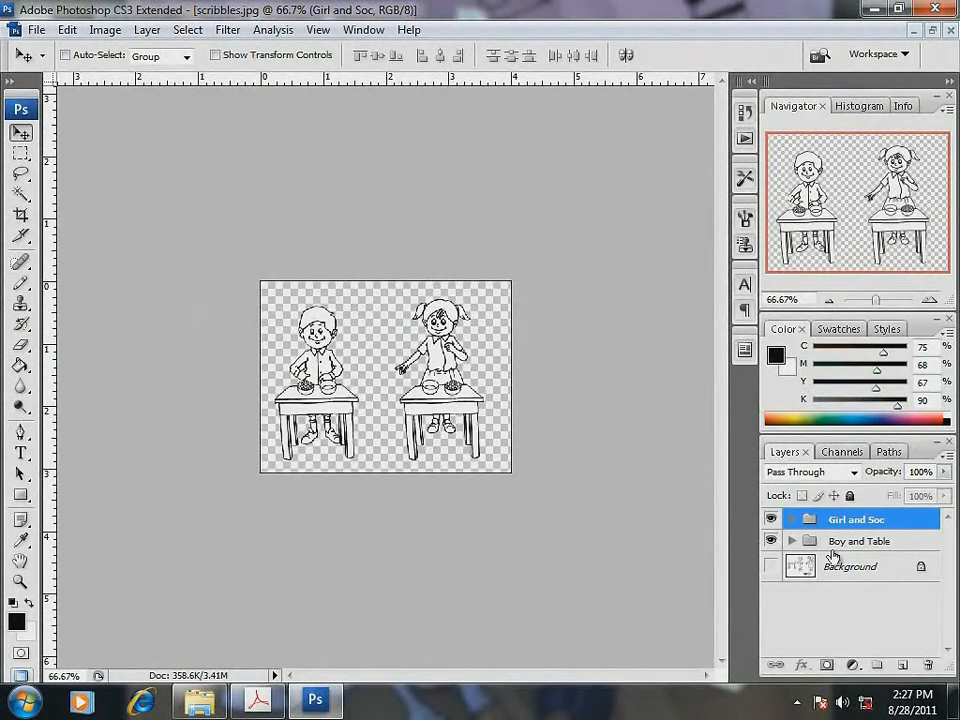
Commit the Boy and Table name and expand the group to reach its layers
left_click(860, 540)
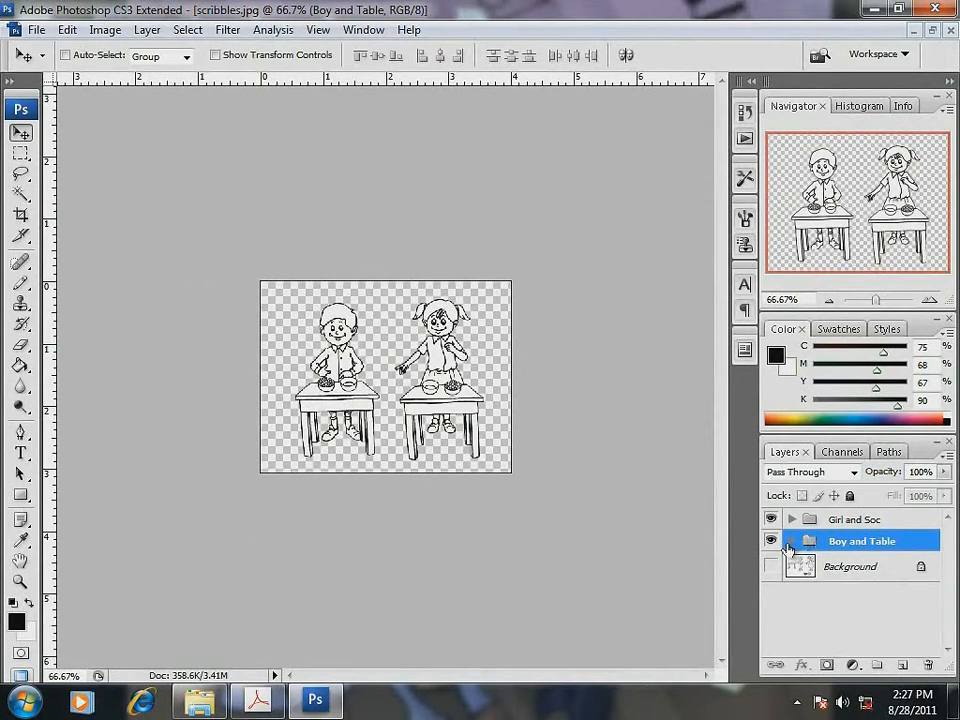
left_click(792, 540)
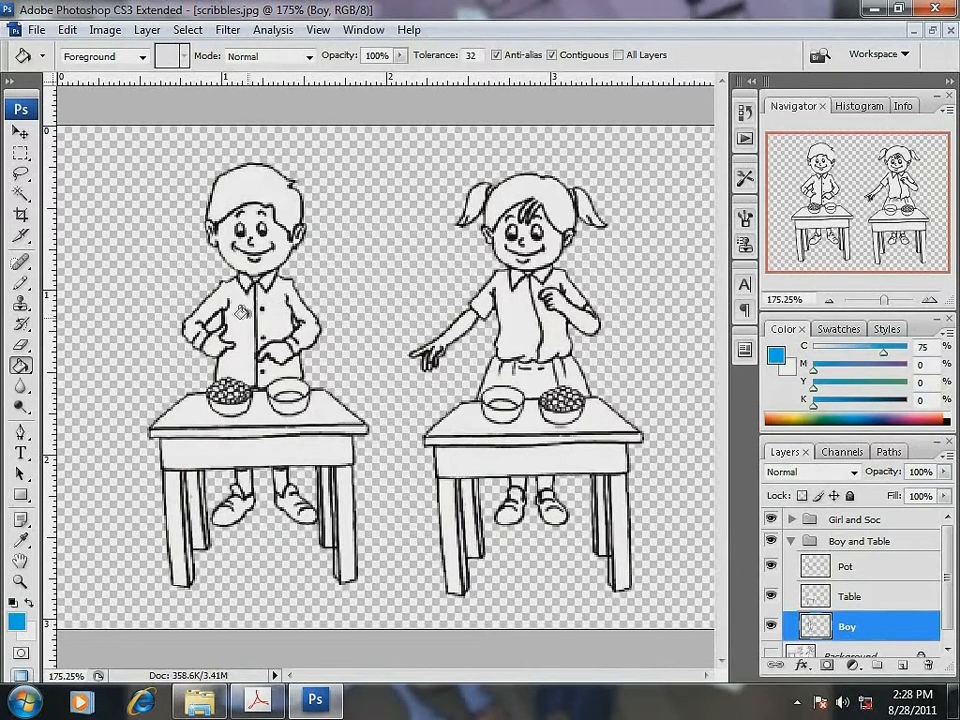
Fill the boy's shirt blue, then fill his table brown with a lighter brown tabletop
left_click(256, 310)
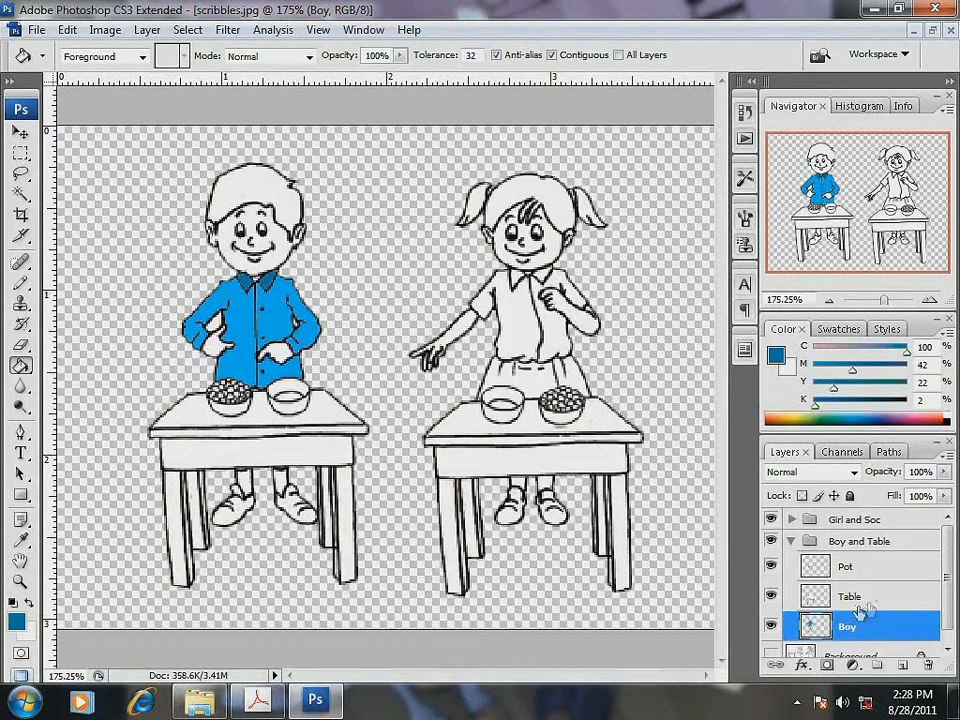
left_click(848, 596)
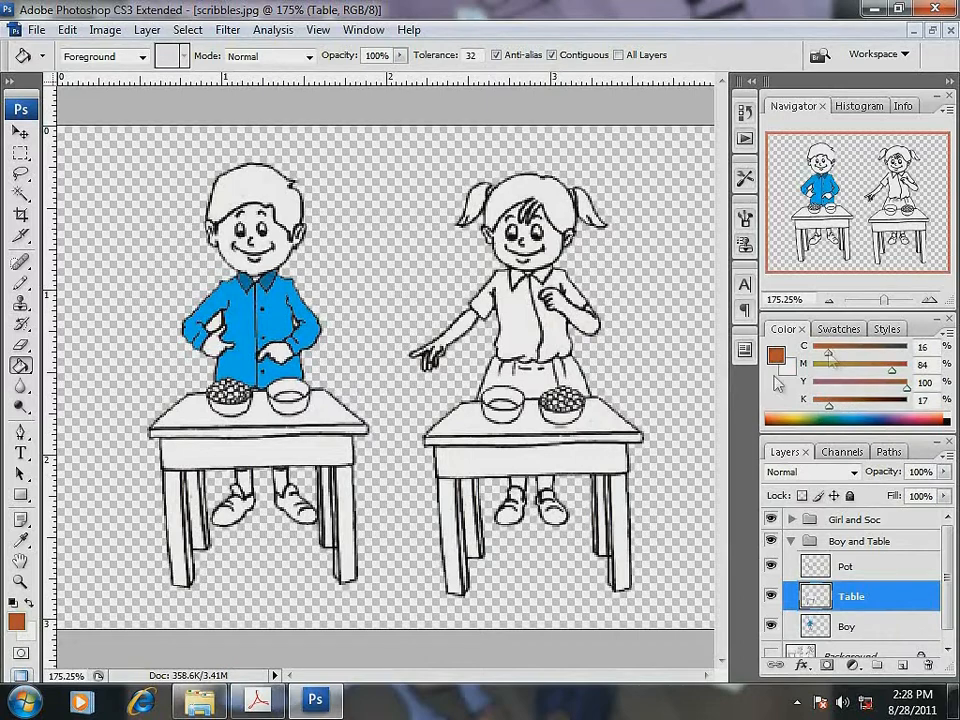
left_click(190, 430)
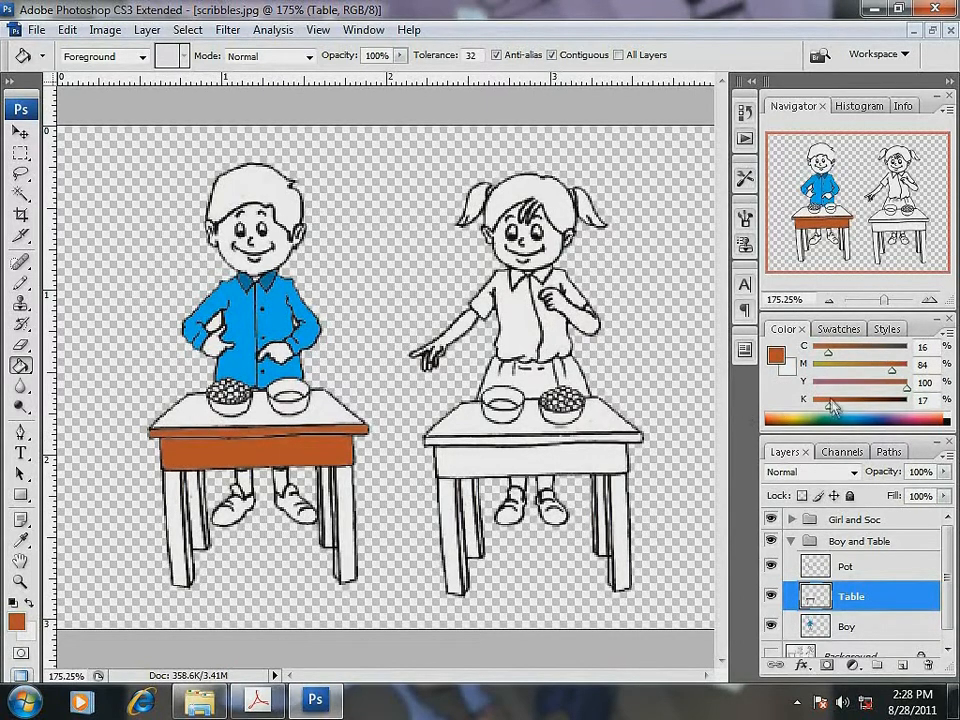
left_click_drag(880, 364, 856, 364)
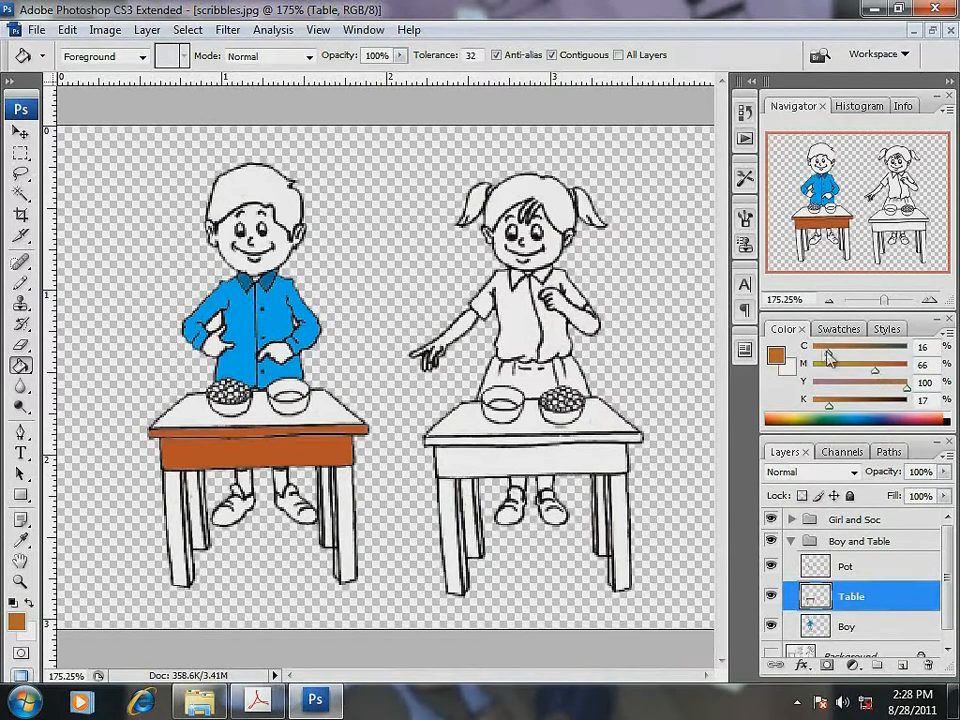
left_click(184, 410)
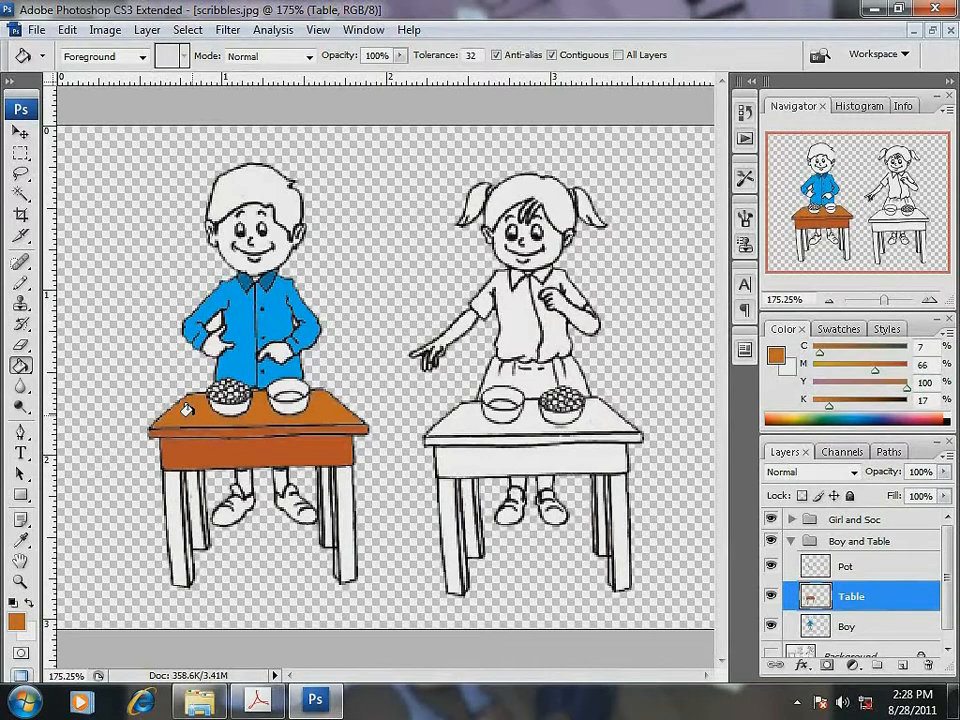
mouse_move(362, 500)
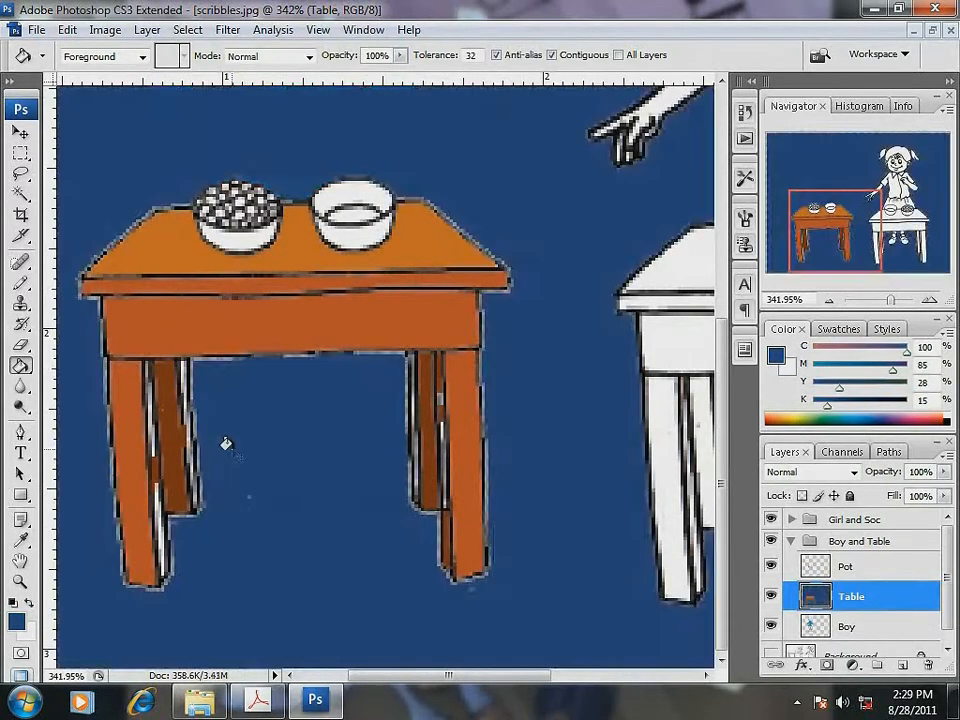
Back on the Boy layer, fill his trousers and shoes with the paint bucket
left_click(848, 626)
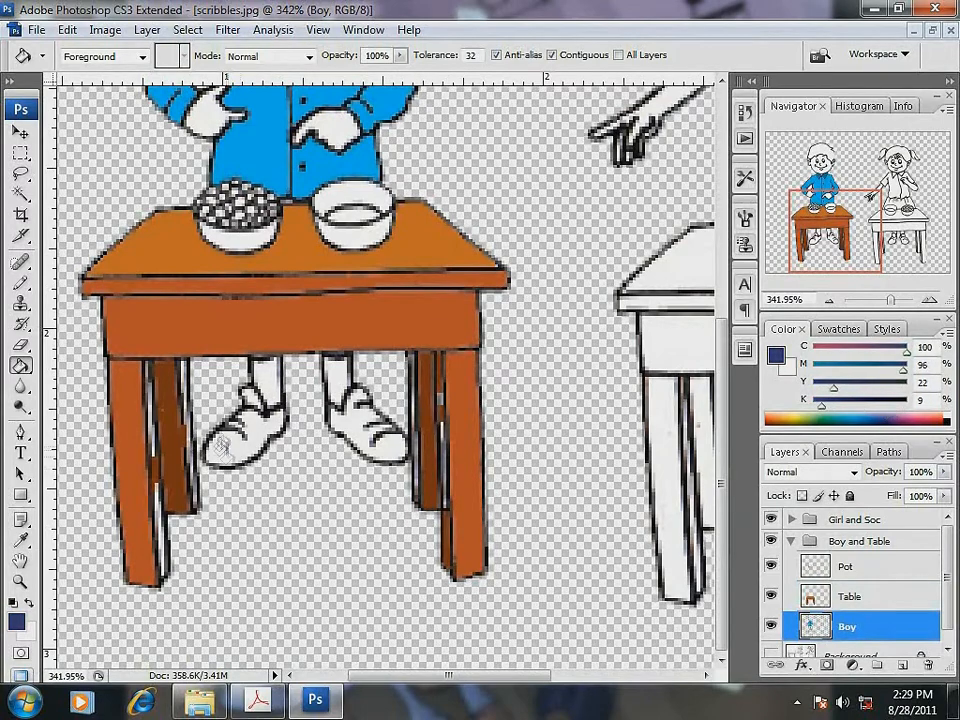
left_click(240, 420)
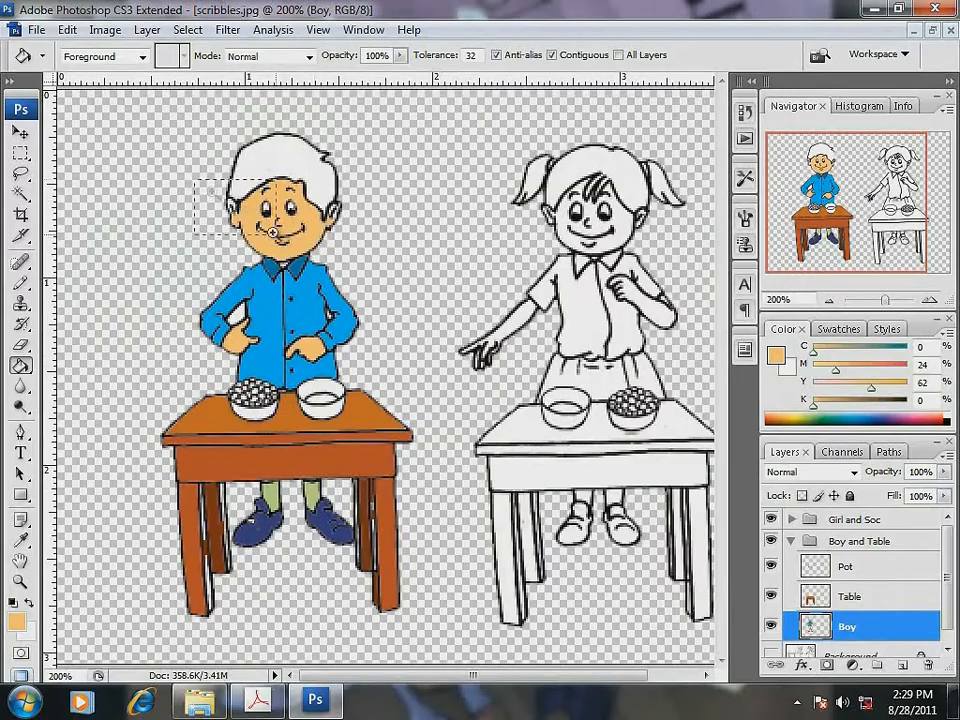
Fill the boy's hair brown, then switch to the Pot layer for the bowls
left_click(270, 230)
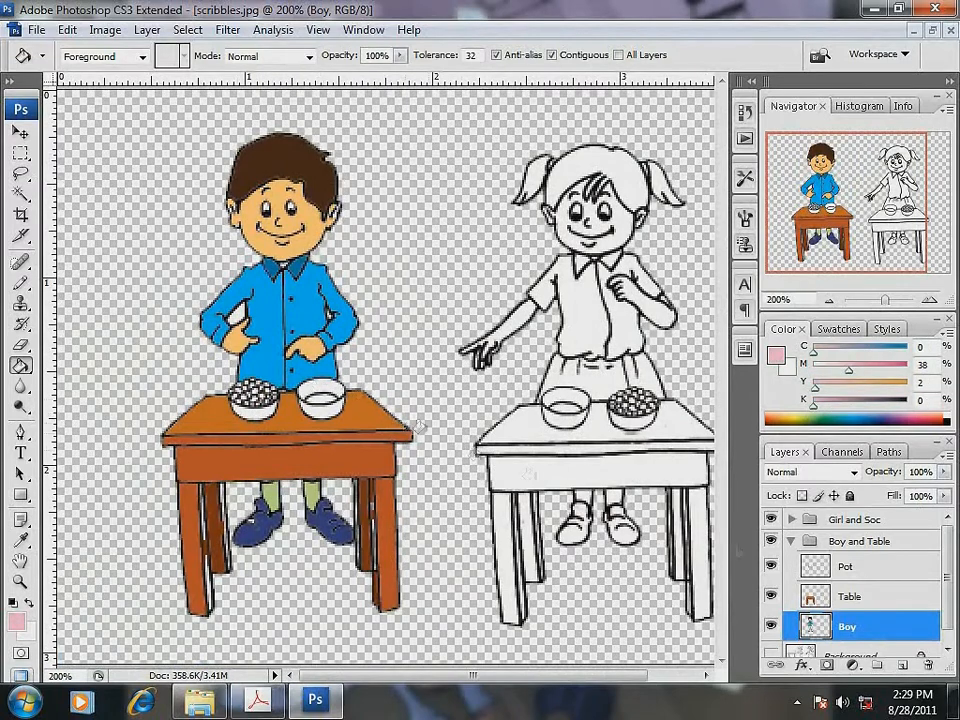
left_click(846, 566)
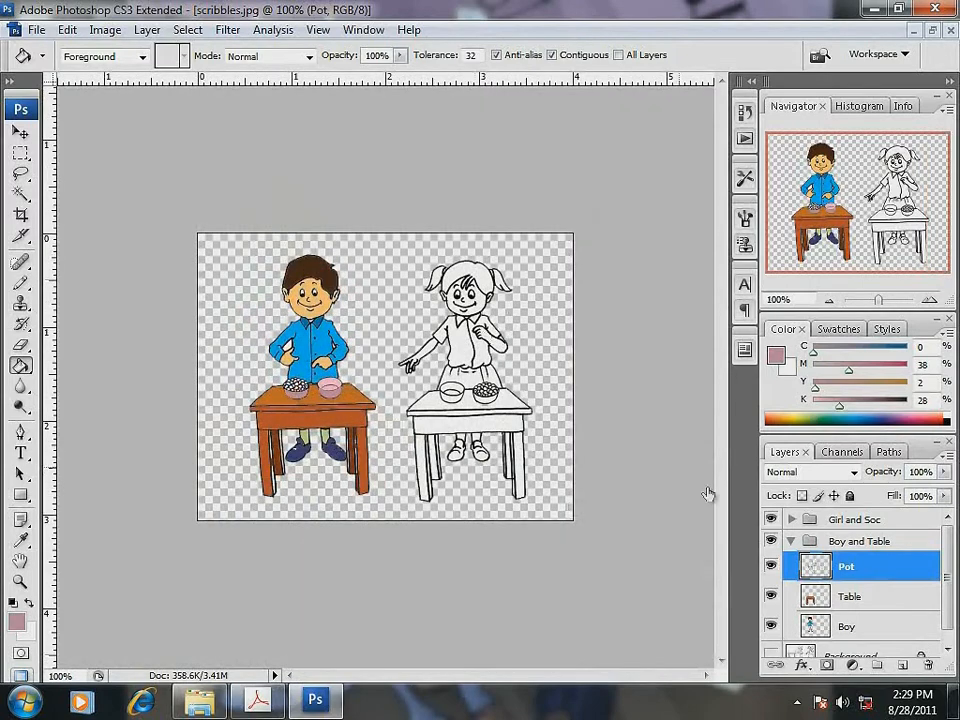
Fill the girl's copied Table layer brown and tint her bowls, then select the Girl layer
left_click(792, 520)
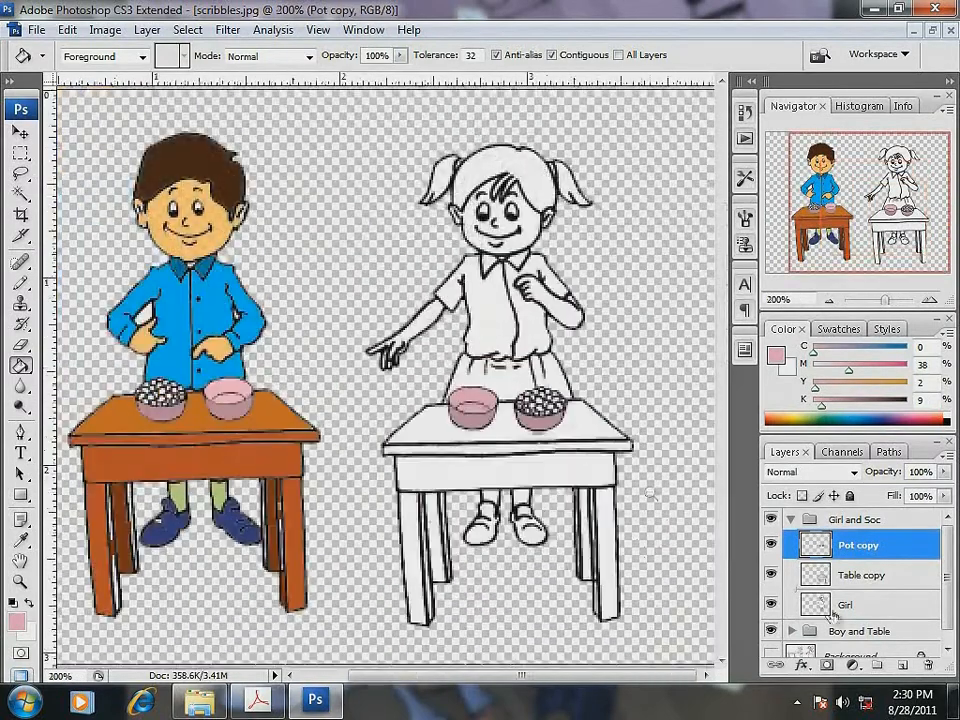
left_click(862, 574)
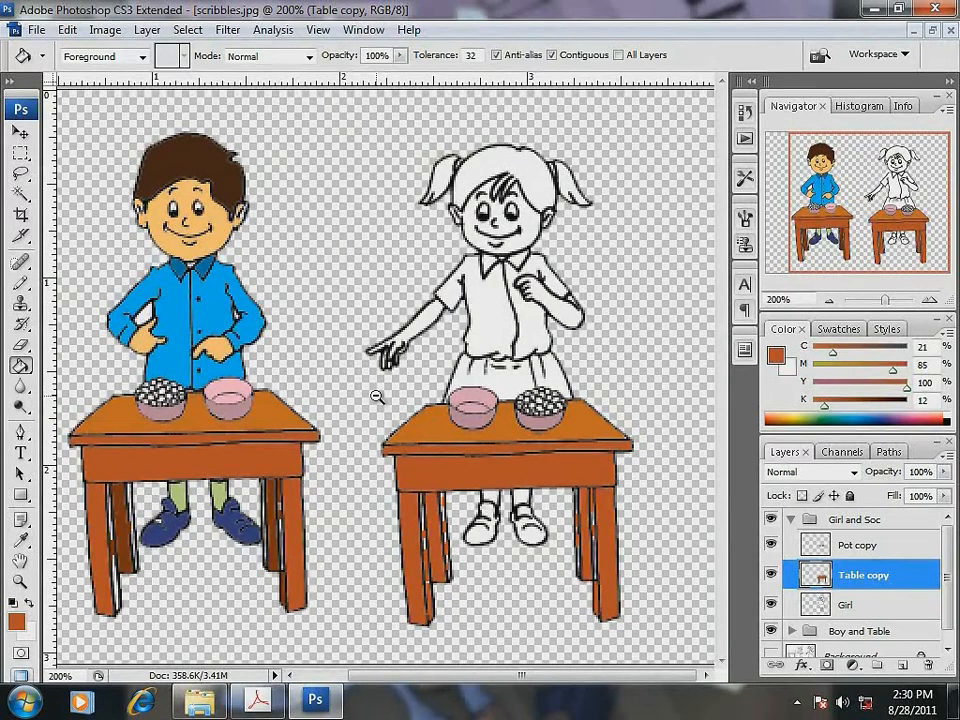
mouse_move(850, 618)
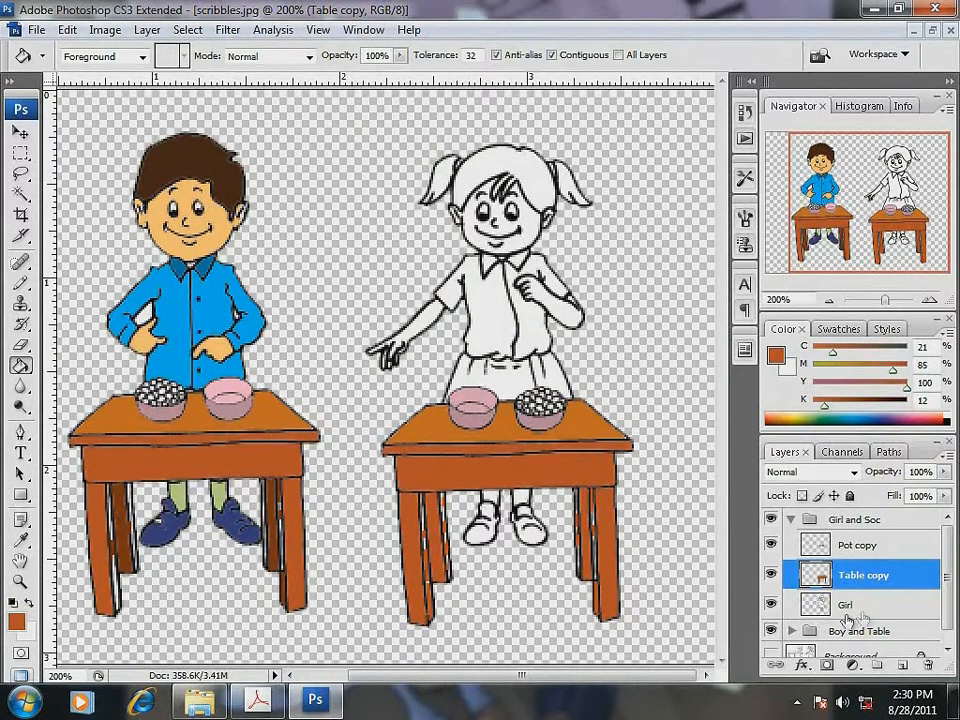
left_click(846, 604)
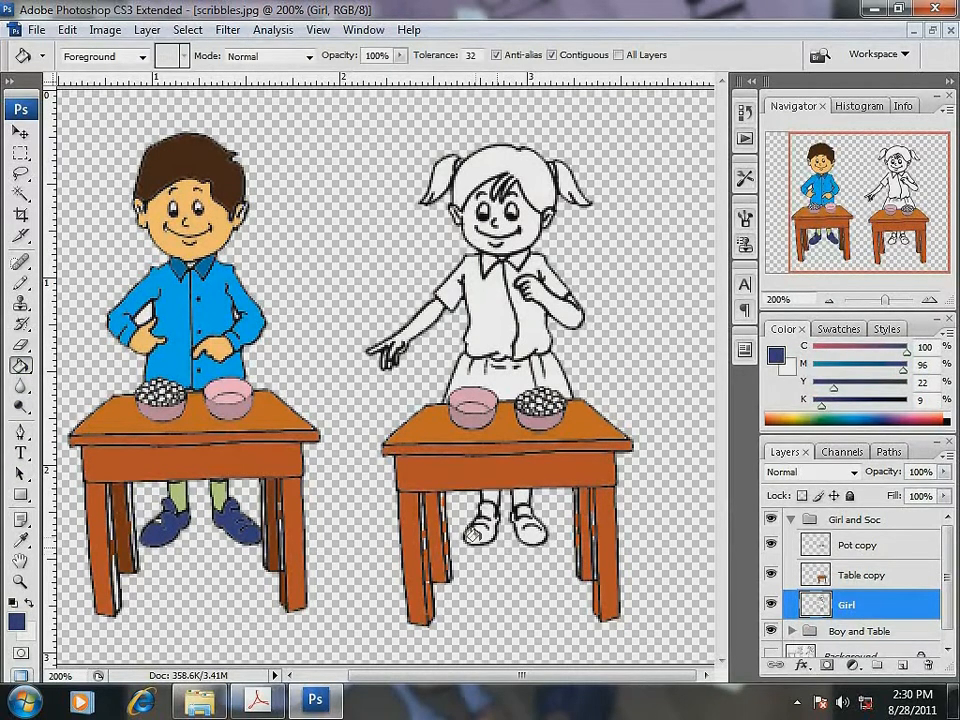
Sample colours and bucket-fill the girl's skirt navy, shirt light blue and skin tone
left_click(490, 512)
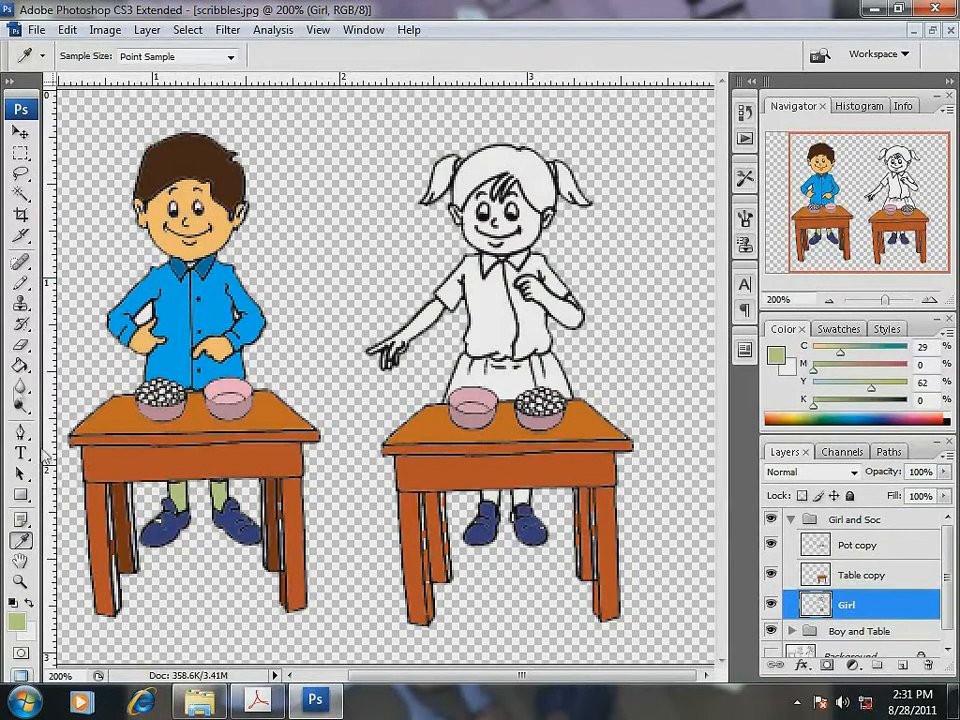
left_click(20, 364)
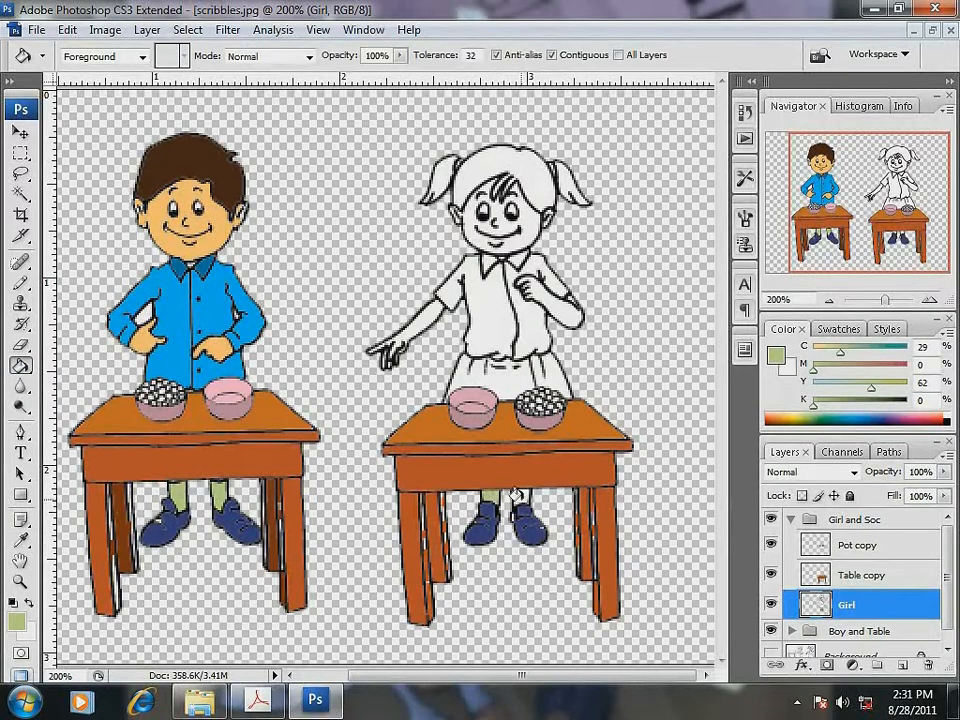
left_click(500, 384)
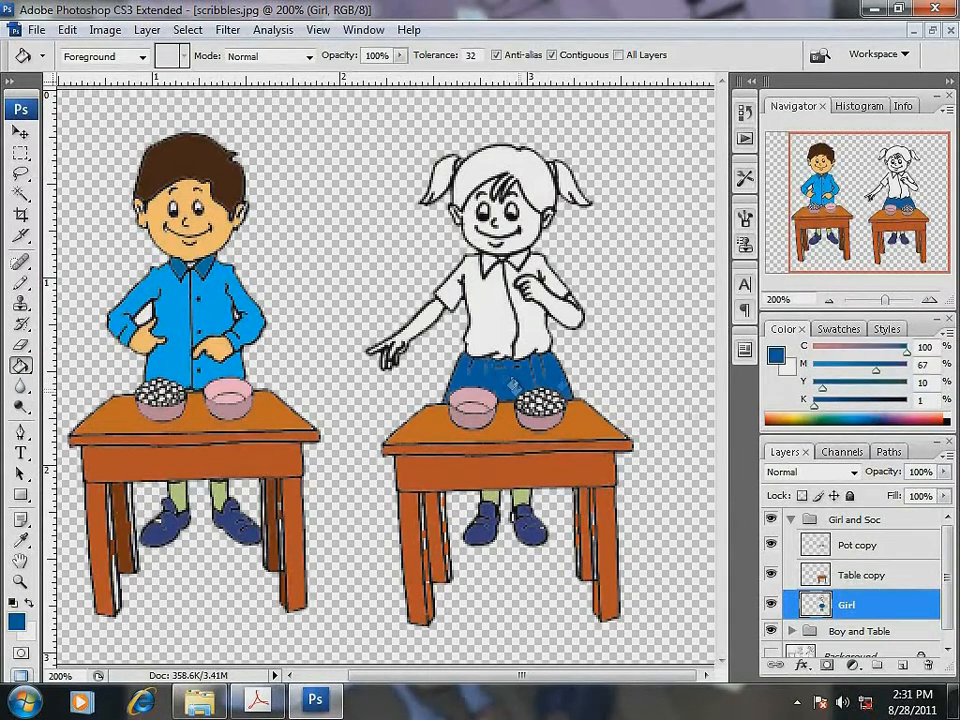
left_click(476, 296)
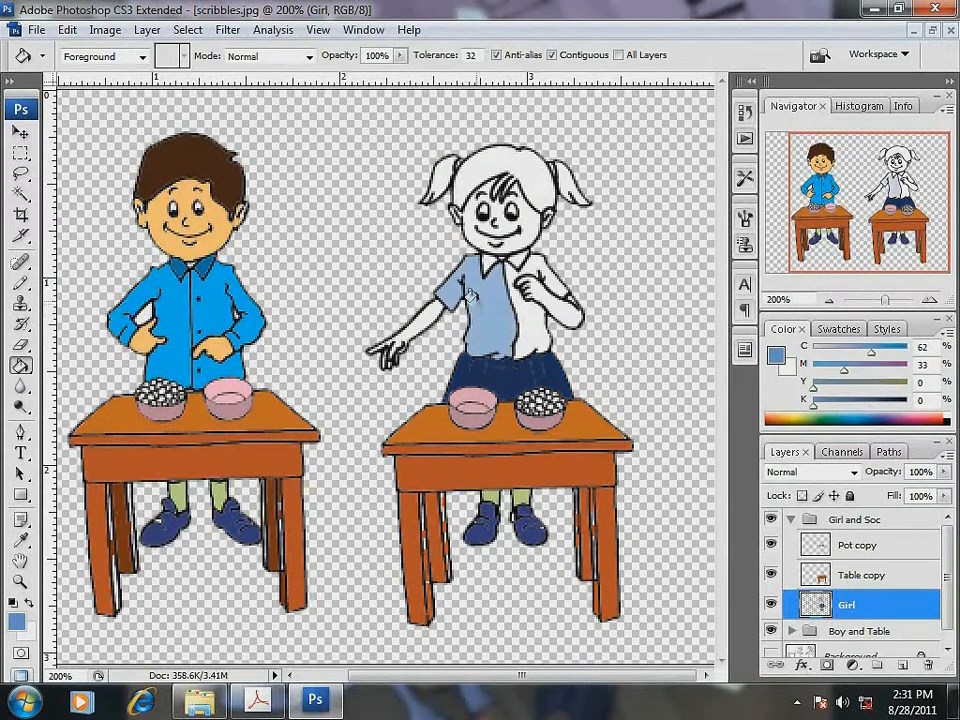
left_click(490, 280)
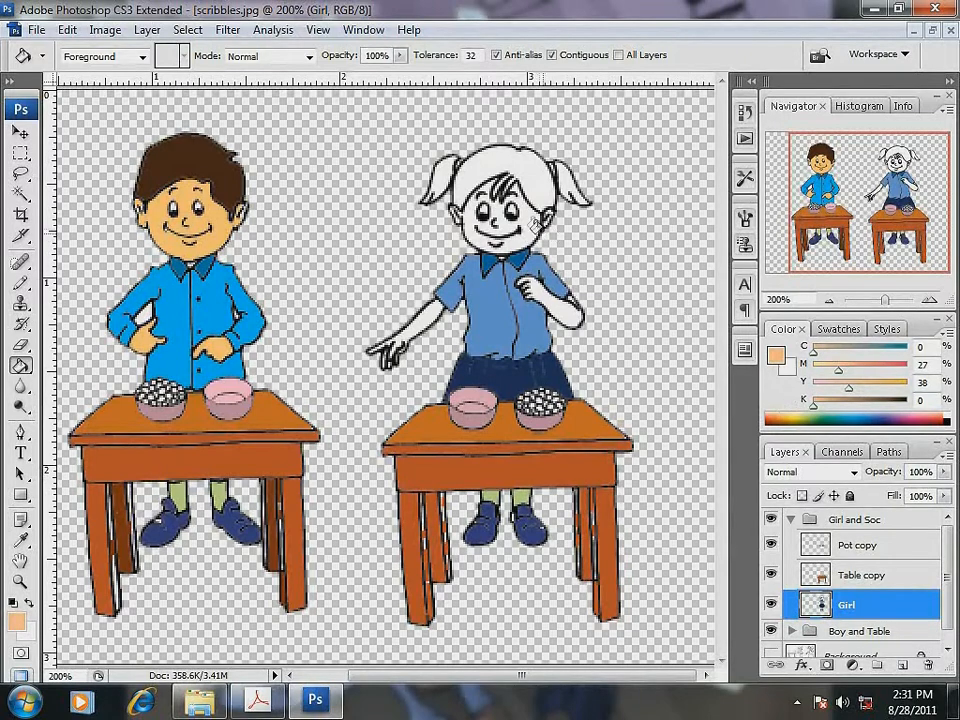
left_click(490, 200)
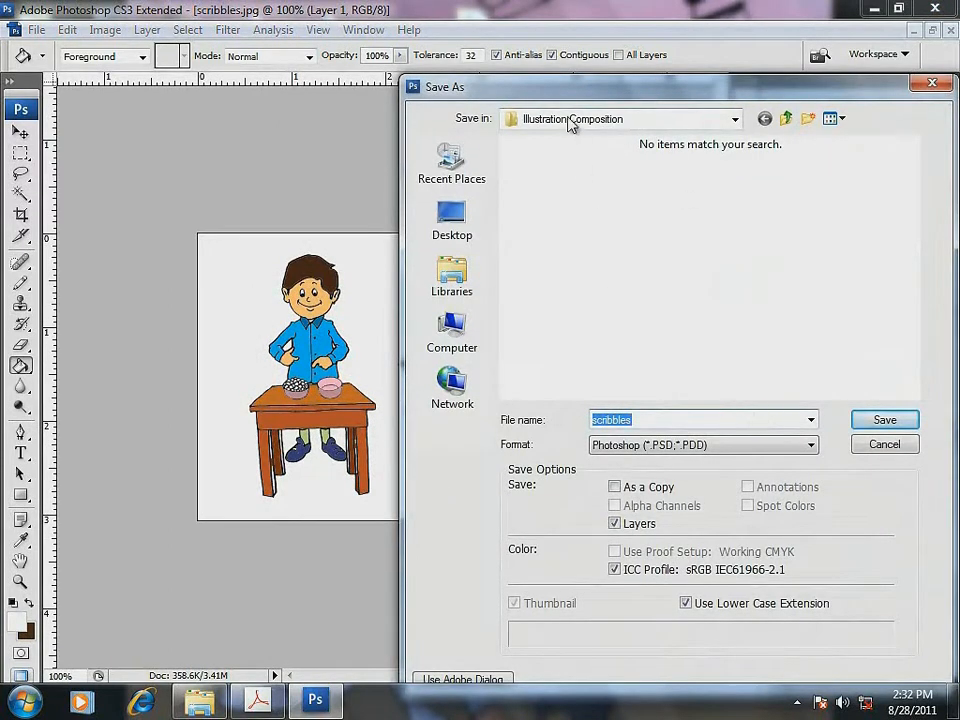
mouse_move(488, 424)
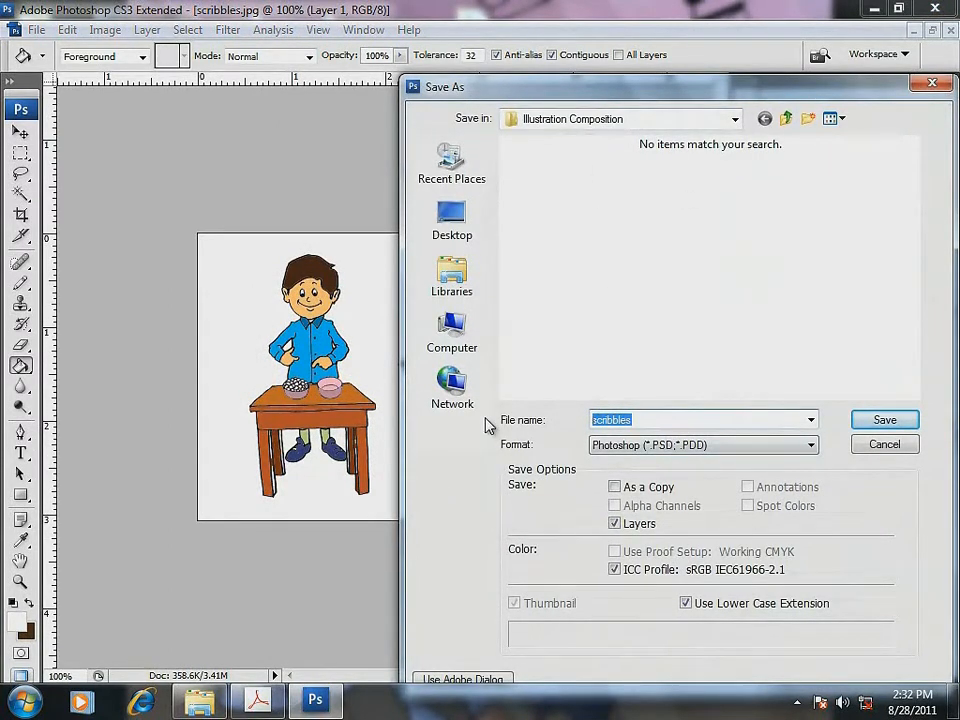
Save the composition as Illustration Composition.psd in Photoshop format
type("Illustration Composition")
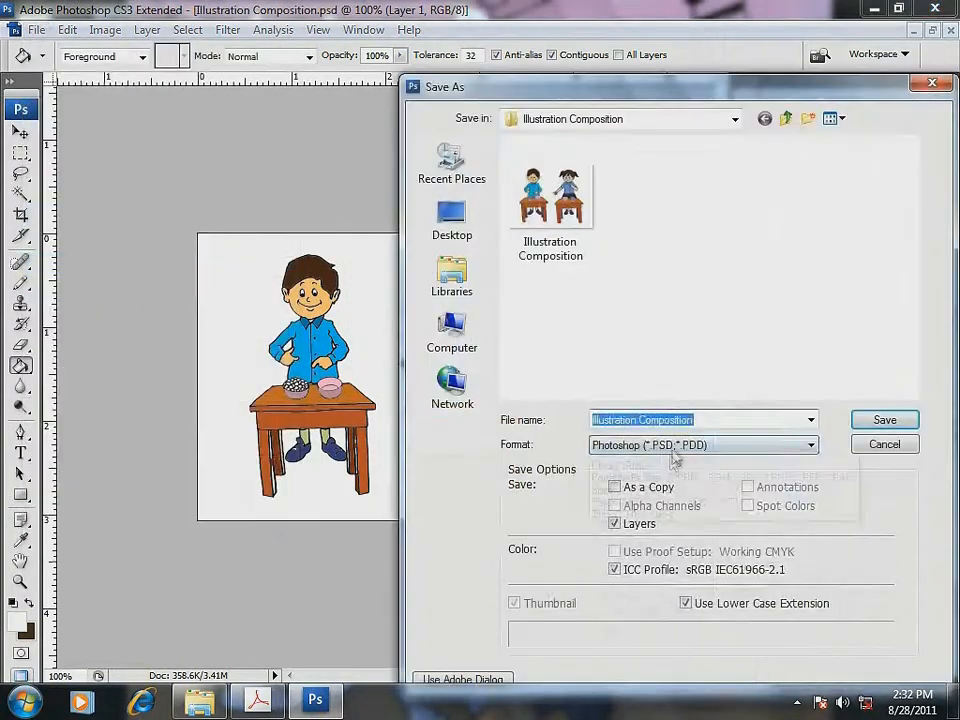
left_click(884, 420)
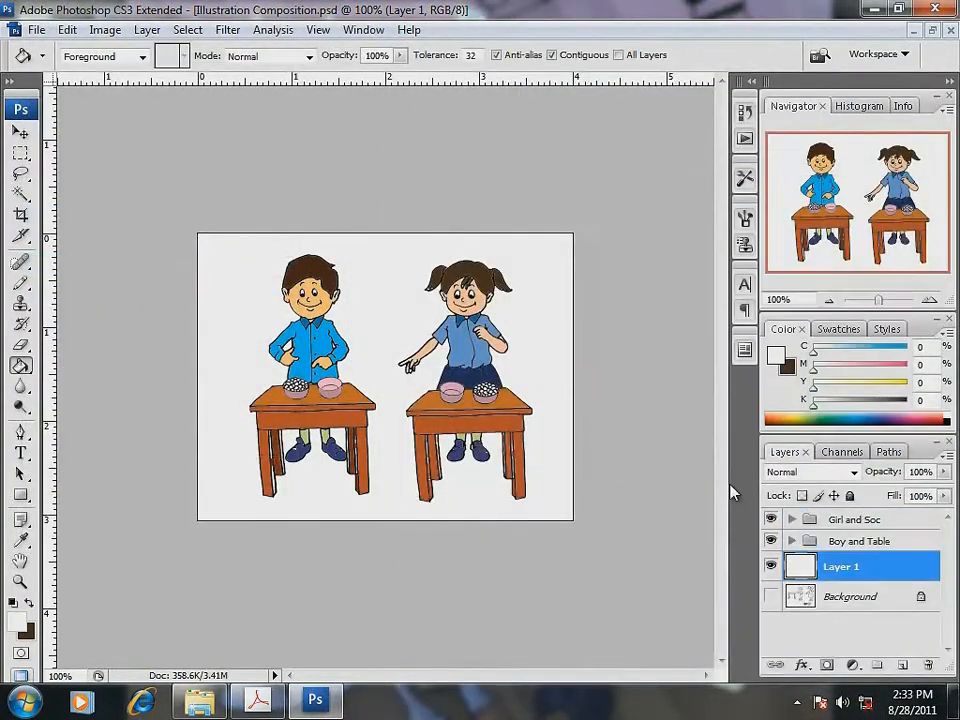